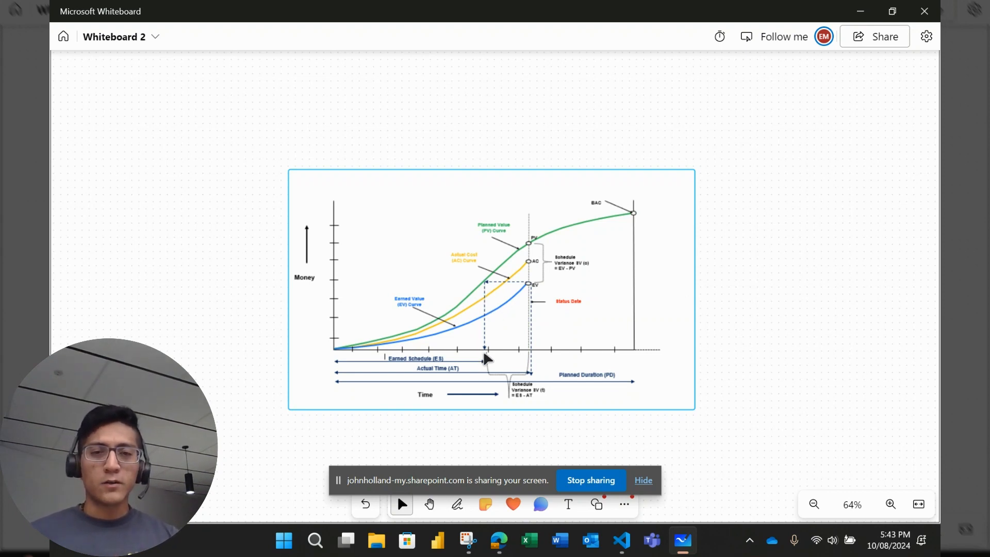
mouse_move(490, 356)
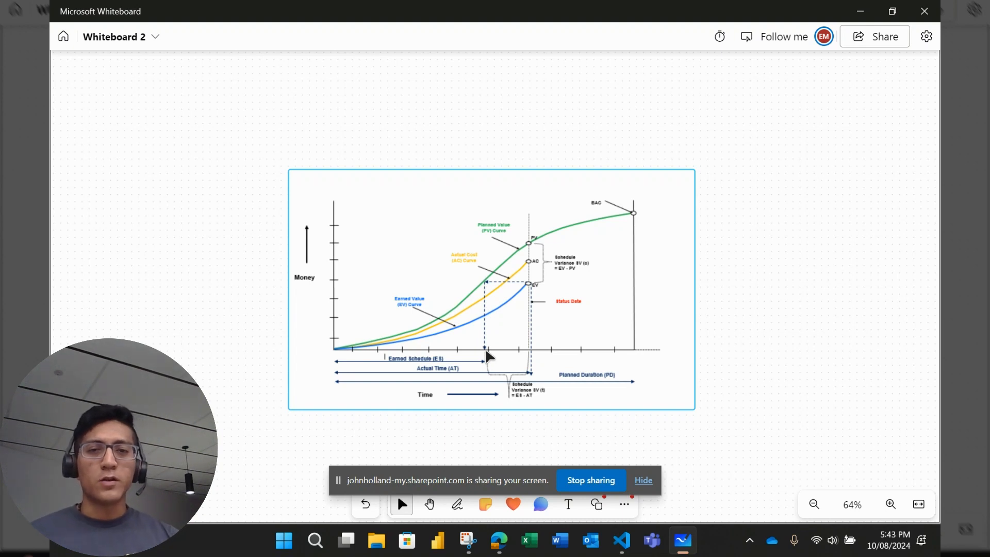
mouse_move(489, 344)
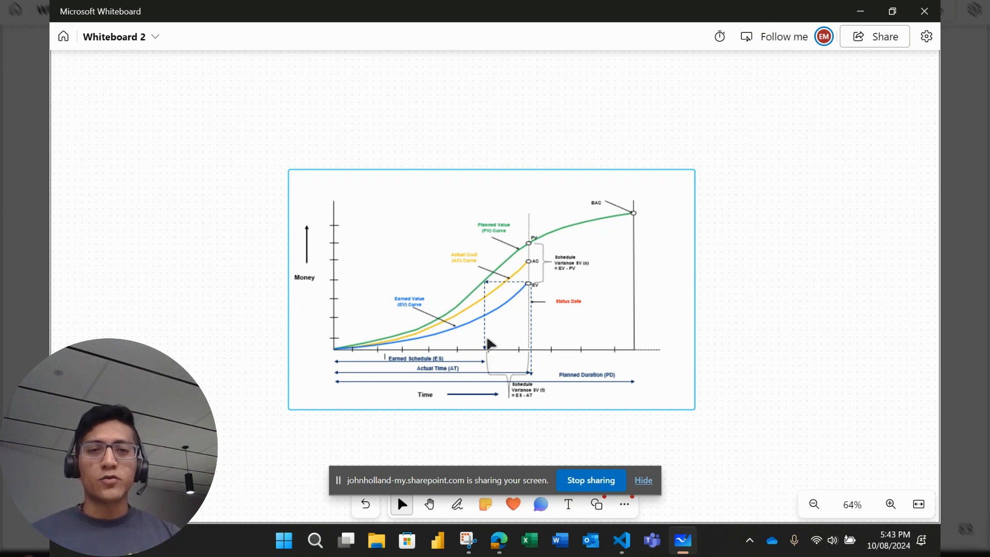
Step: Switch to YouTube and skip the Spanish earned schedule video ahead to the Excel ES cum formula
key(alt+tab)
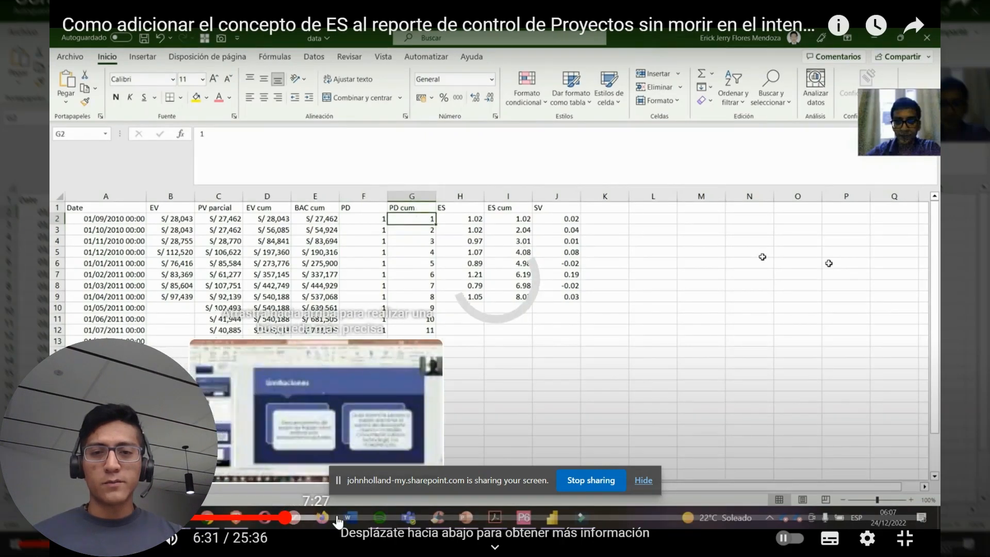
click(494, 519)
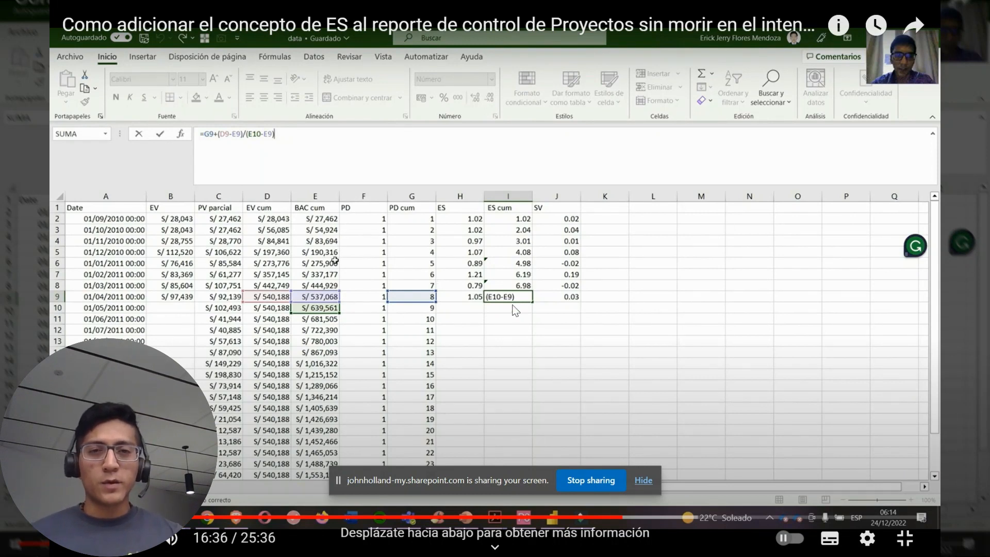
mouse_move(274, 318)
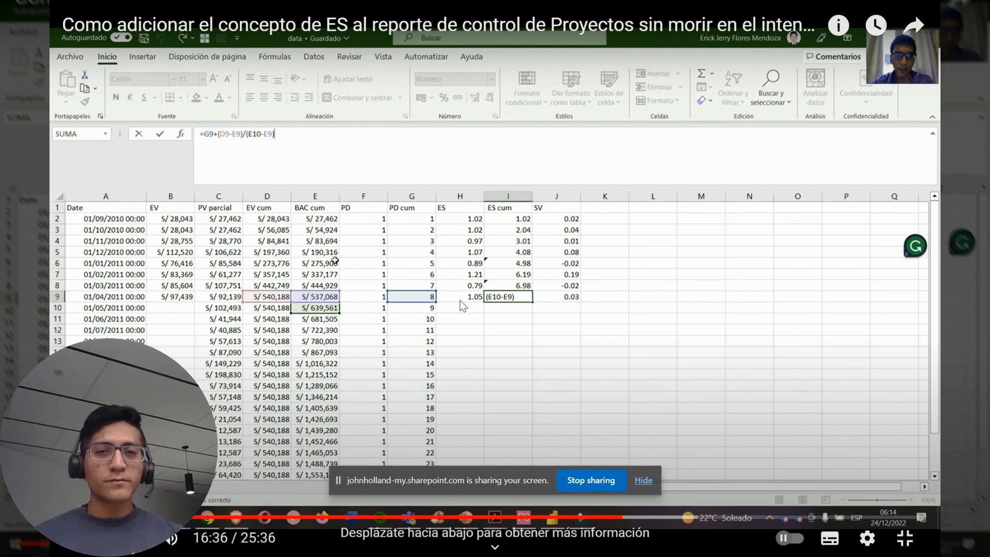
mouse_move(527, 271)
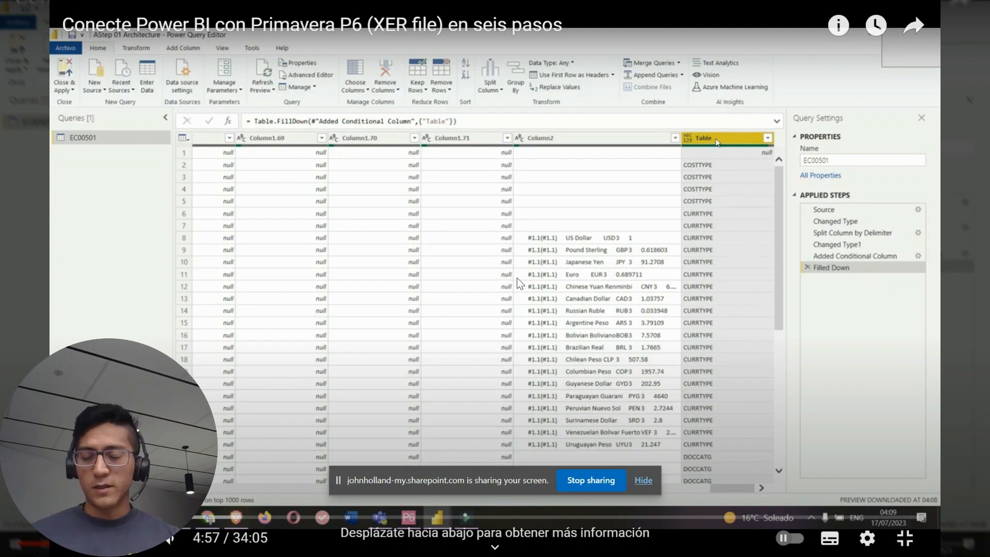
Step: Move on to the 'Conecte Power BI con Primavera P6 (XER file) en seis pasos' video
key(alt+tab)
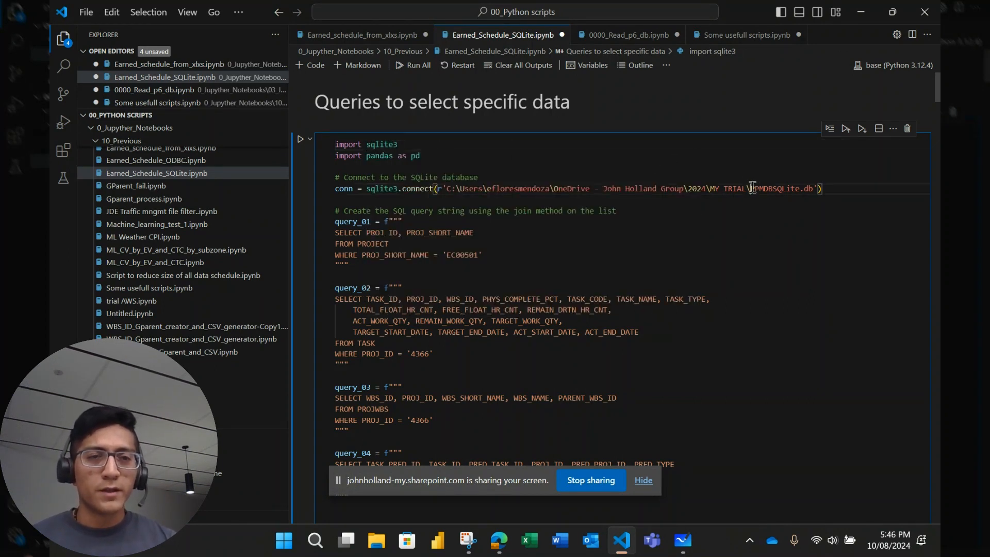
Step: Open Earned_Schedule_SQLite.ipynb and review its SQL queries, highlighting SELECT in query_01
double_click(771, 188)
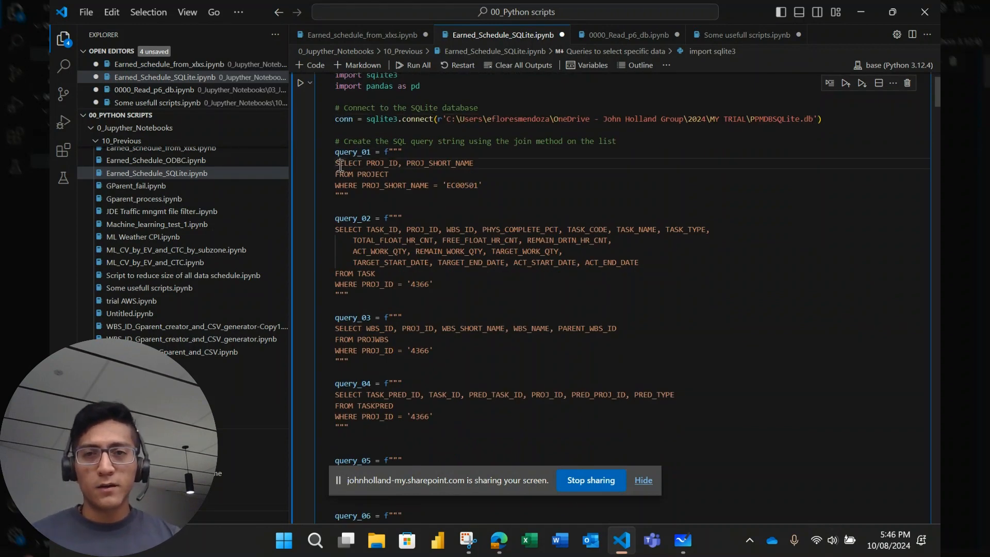
drag(334, 163, 427, 185)
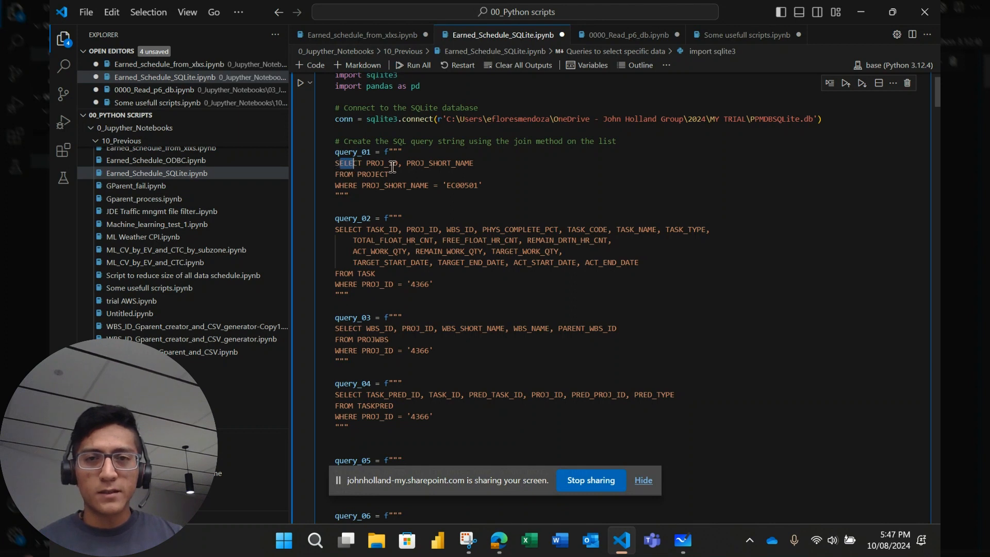
drag(365, 163, 461, 162)
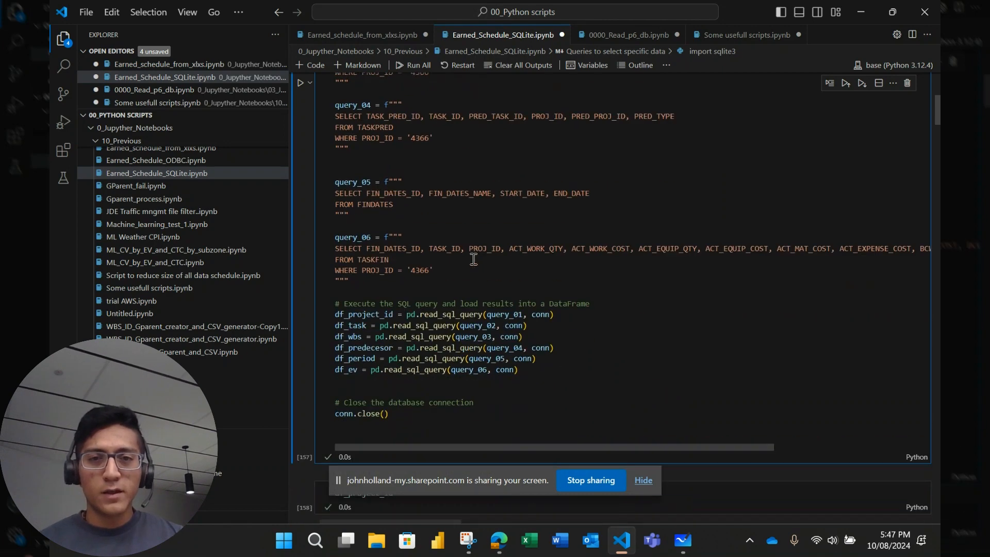
scroll(down, 3)
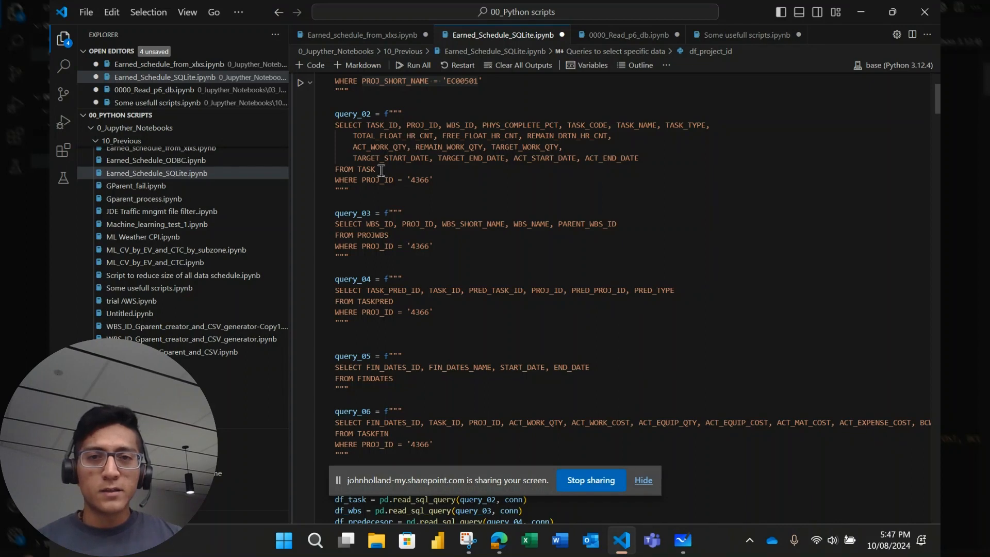
double_click(363, 169)
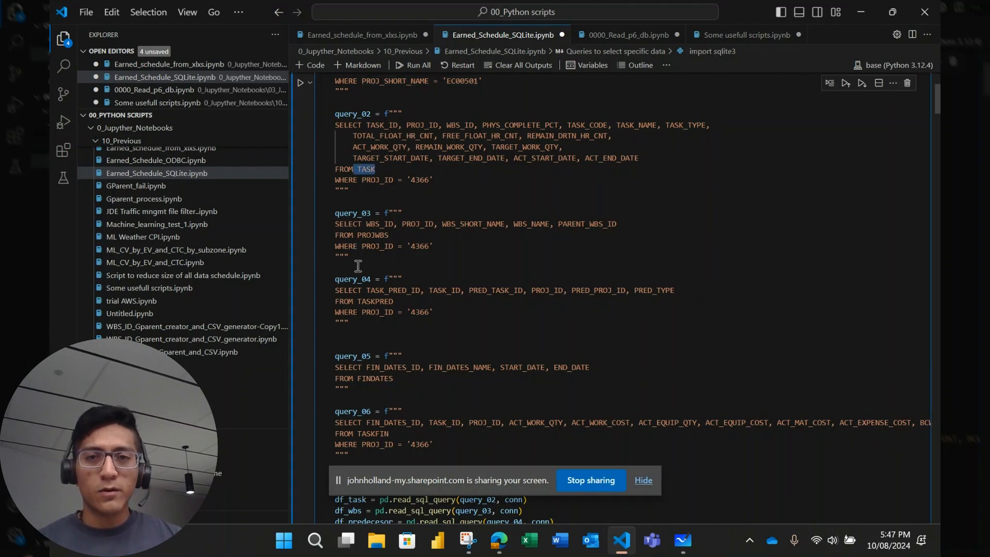
double_click(372, 235)
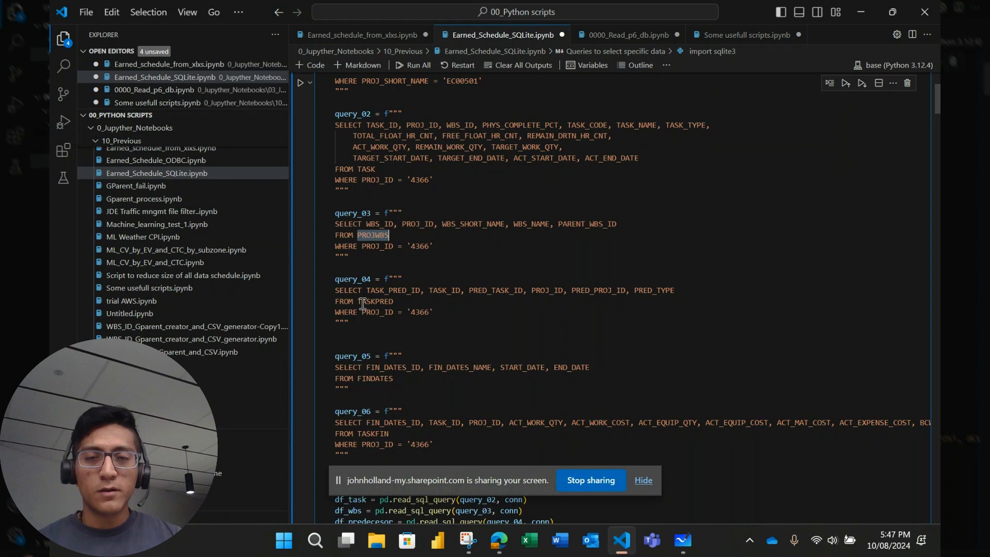
double_click(375, 301)
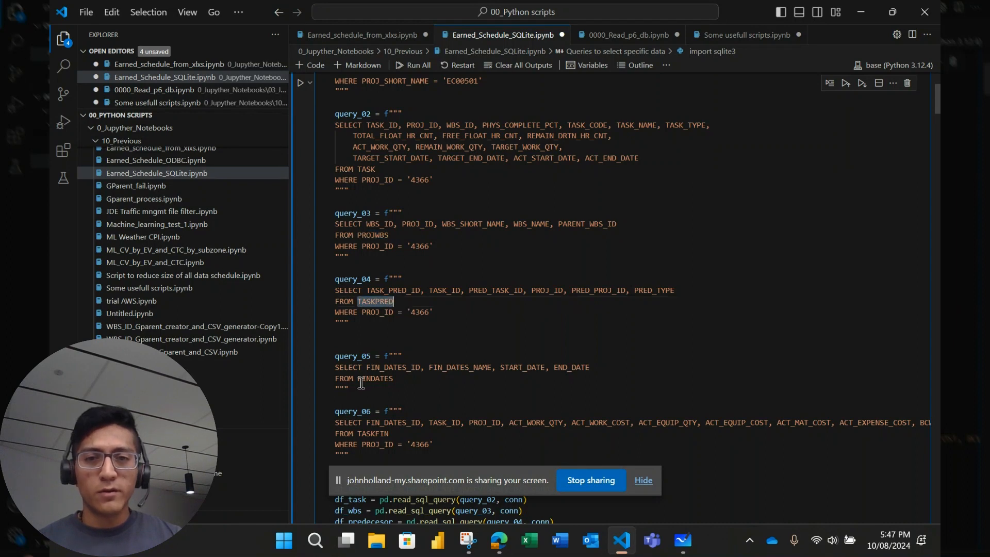
double_click(375, 378)
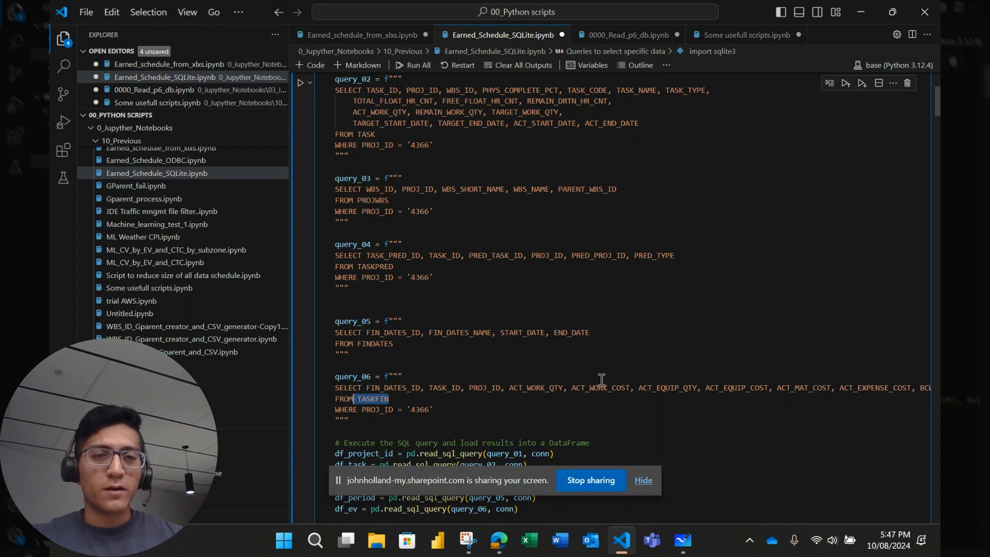
mouse_move(604, 376)
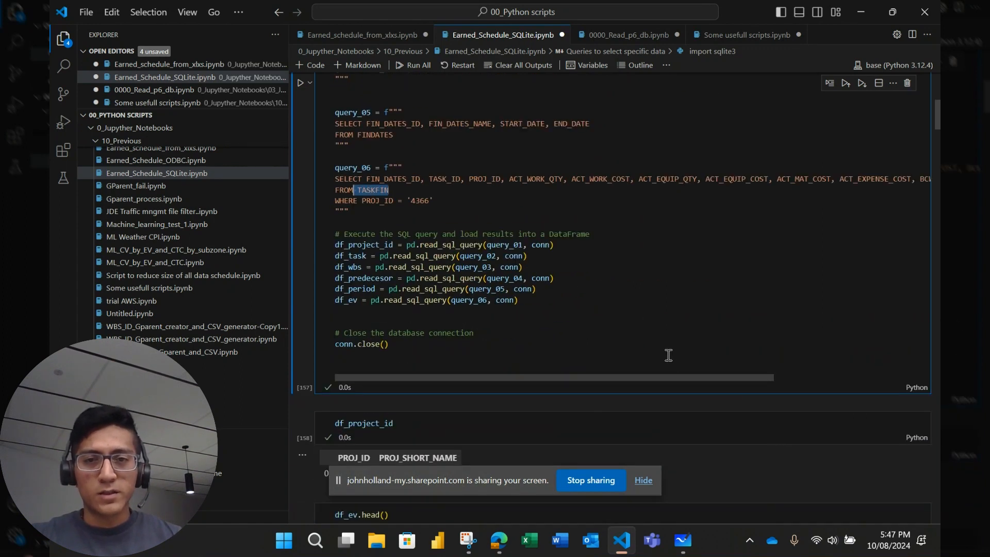
mouse_move(391, 217)
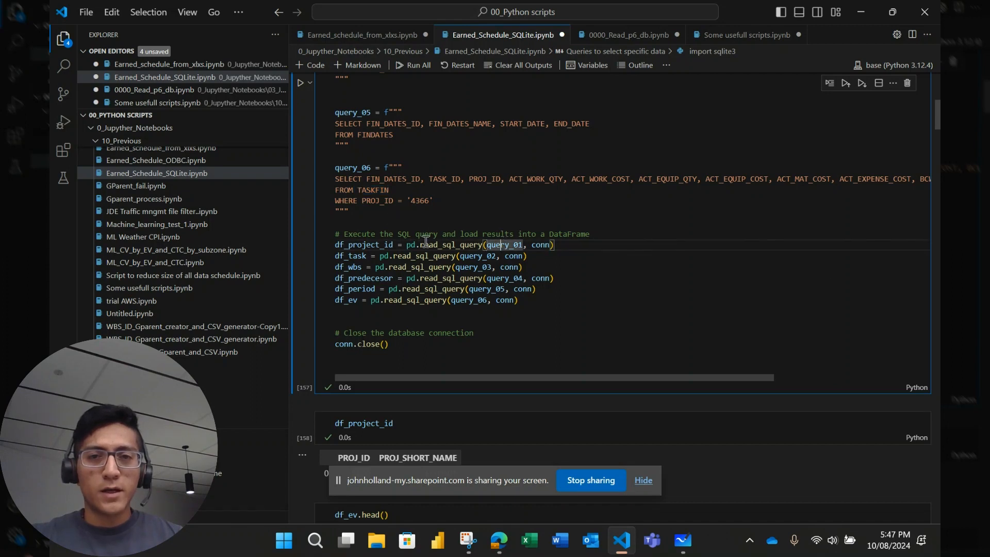
mouse_move(460, 244)
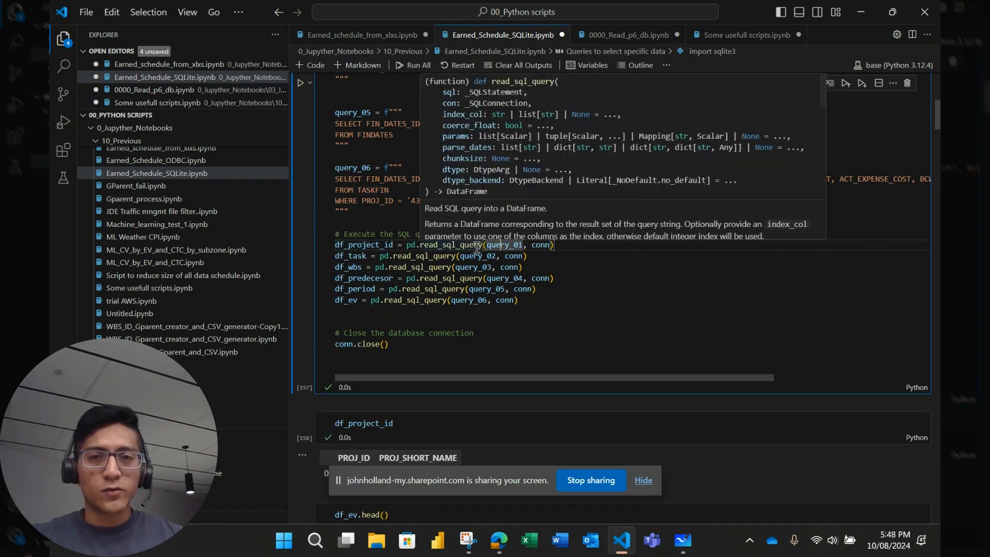
mouse_move(365, 244)
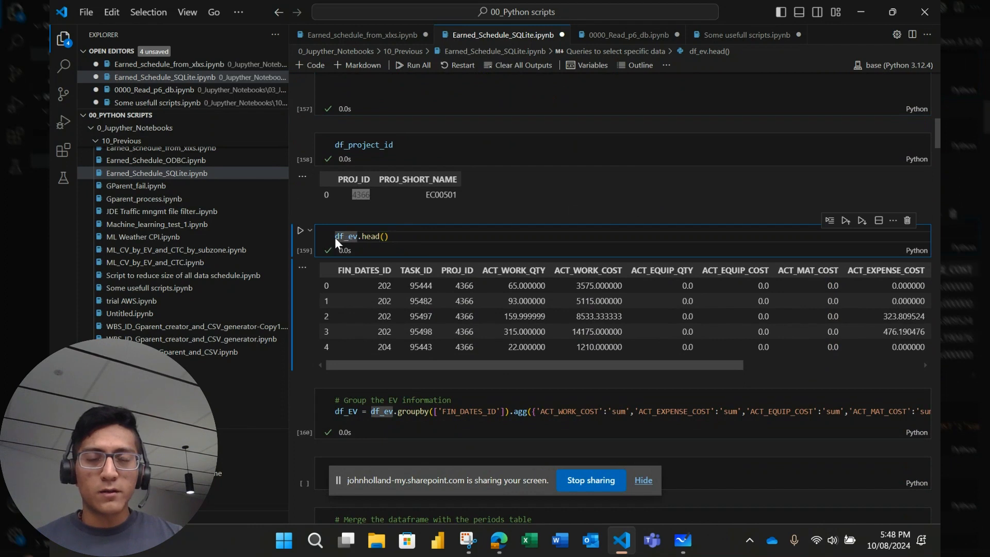
mouse_move(368, 241)
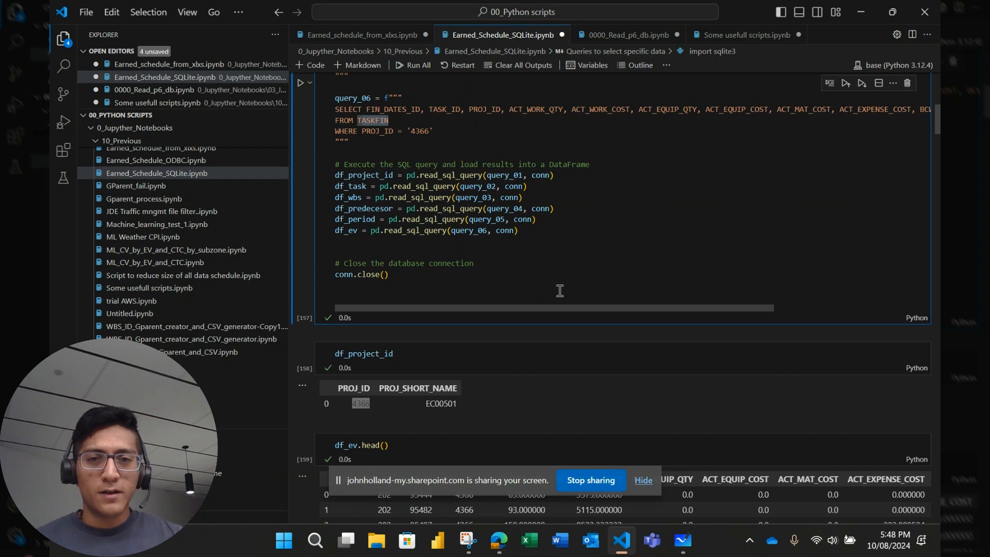
scroll(down, 3)
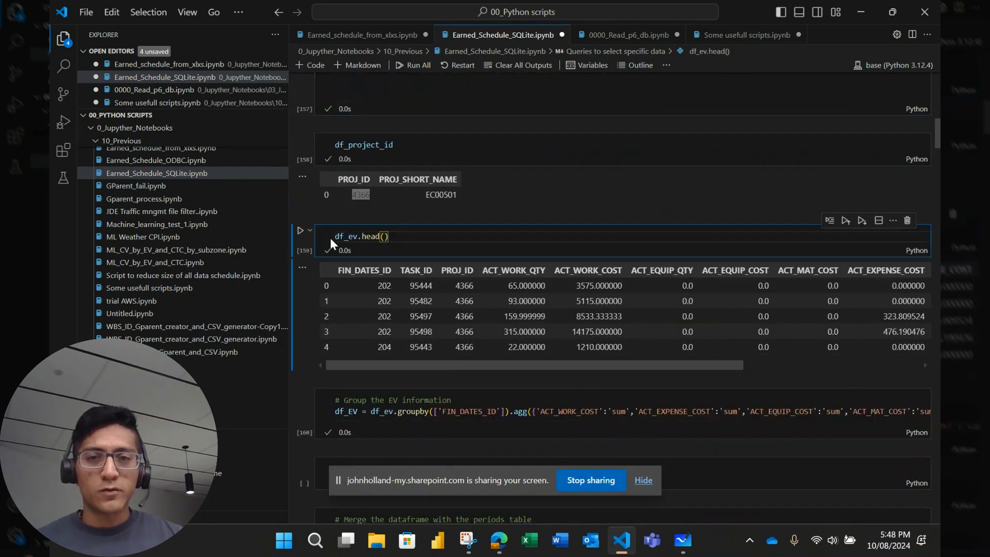
mouse_move(346, 236)
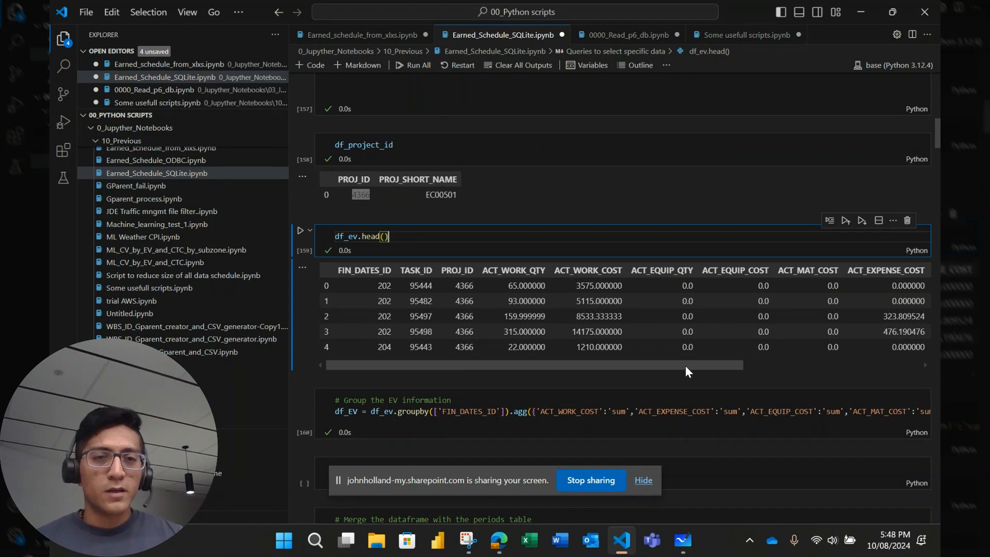
mouse_move(581, 366)
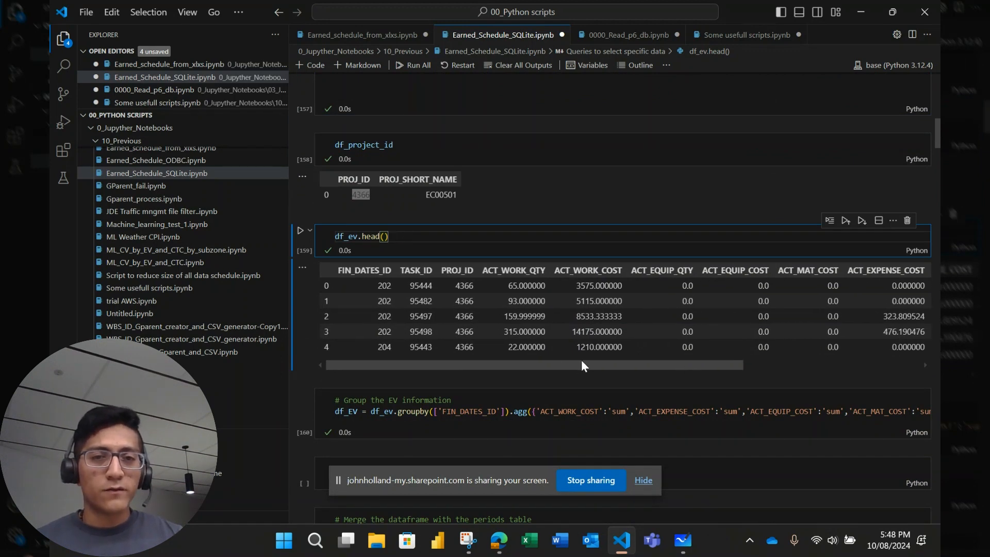
scroll(right, 3)
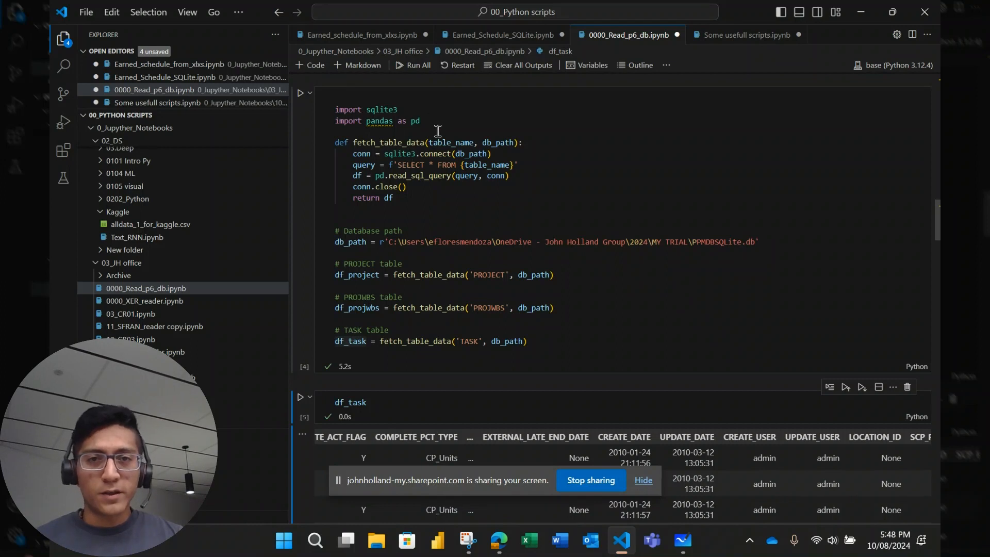
Step: Scroll the df_task output to its later columns and place the cursor at the cell's end
scroll(down, 3)
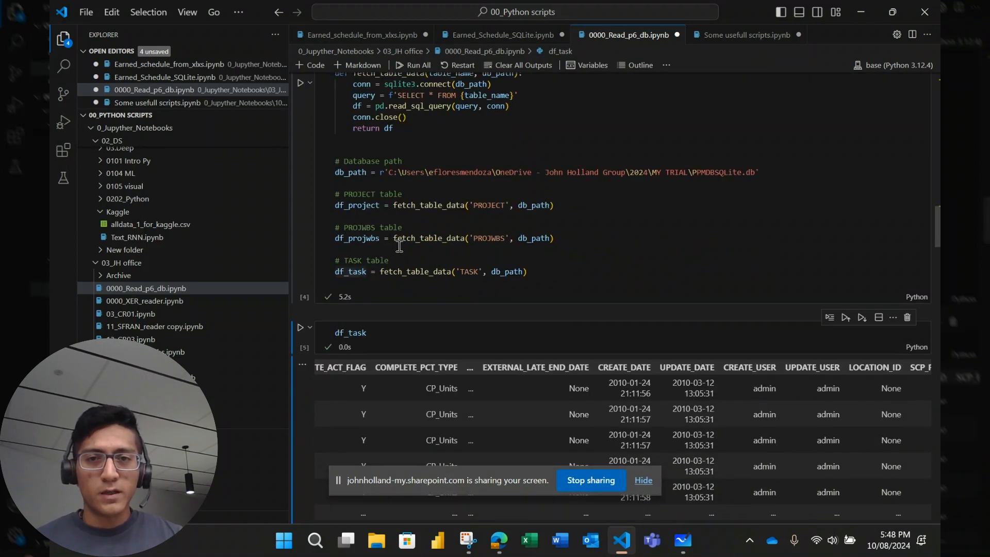
scroll(down, 3)
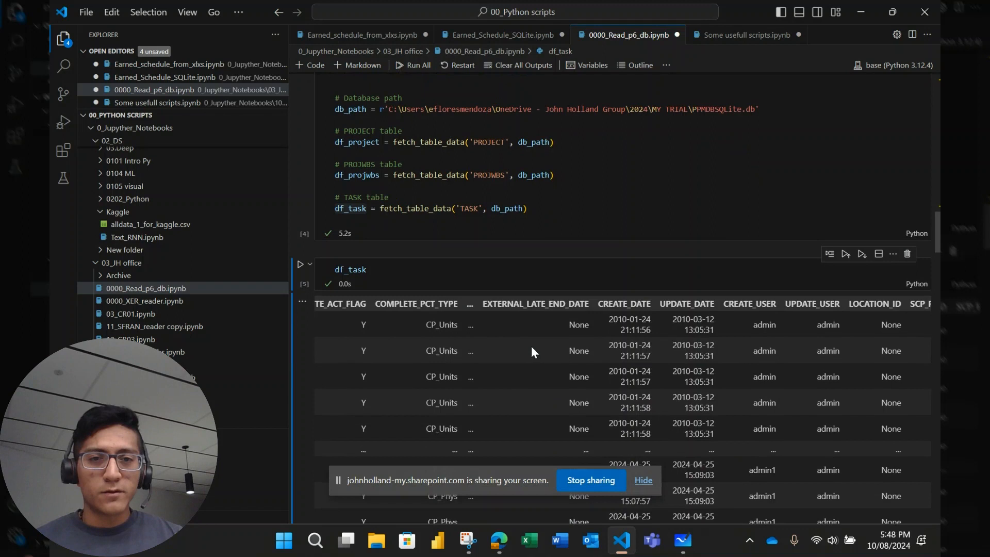
scroll(down, 3)
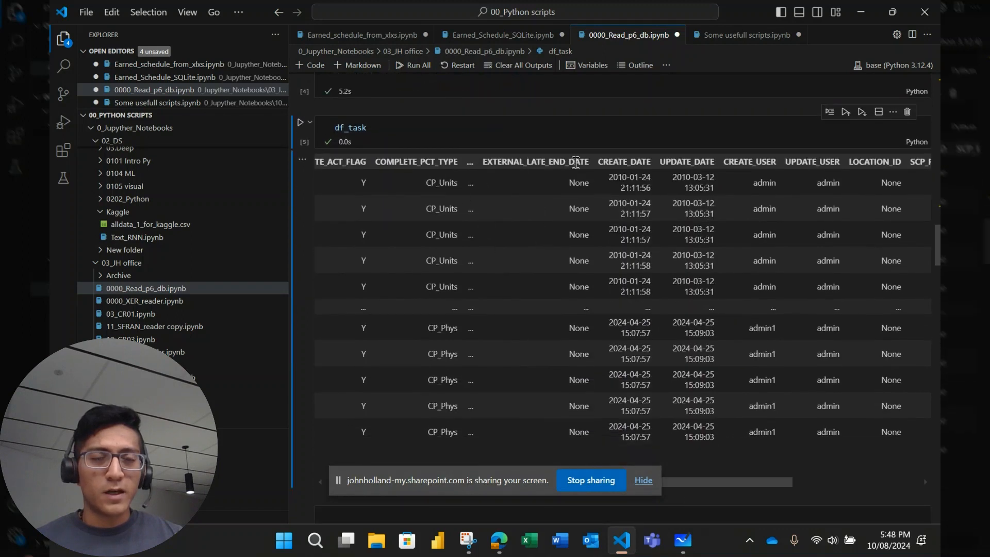
mouse_move(647, 172)
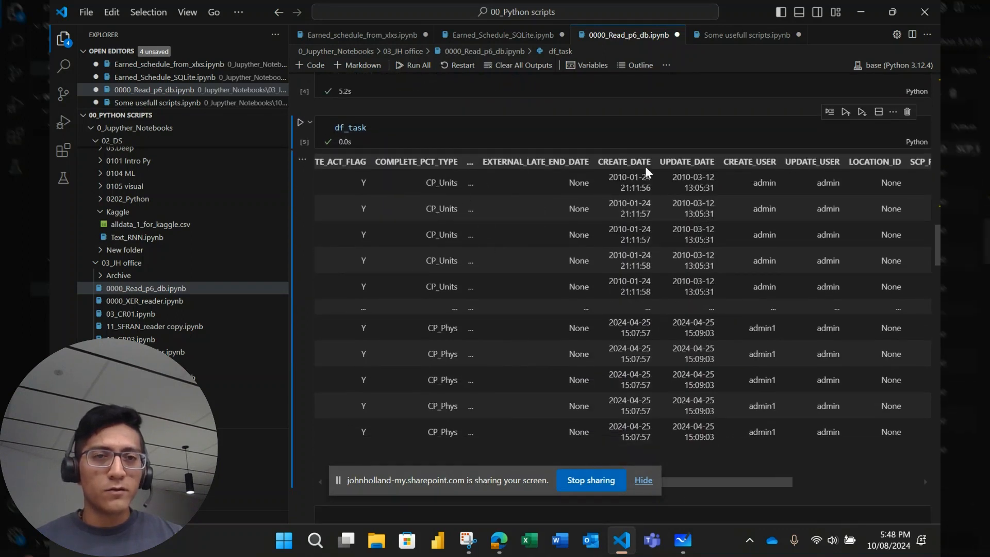
click(748, 161)
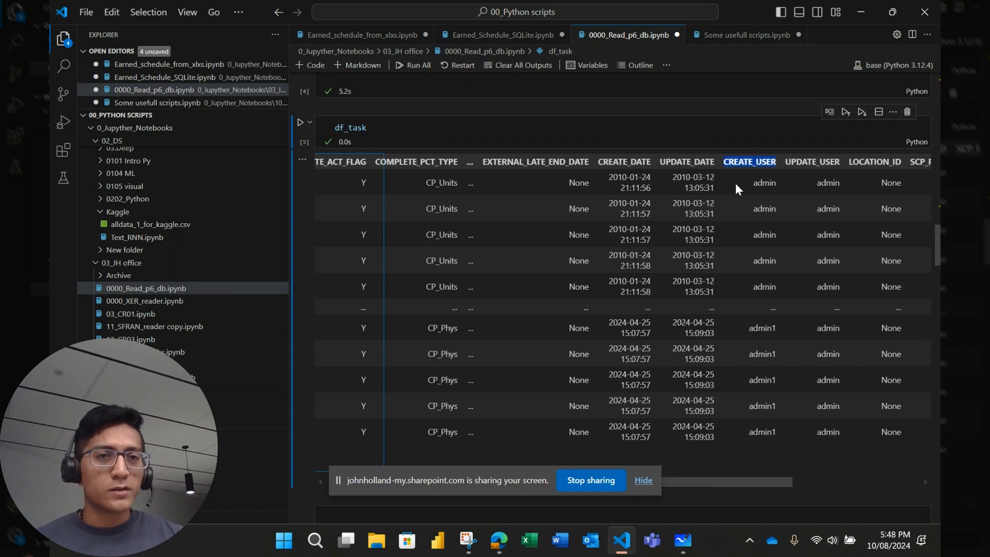
mouse_move(833, 163)
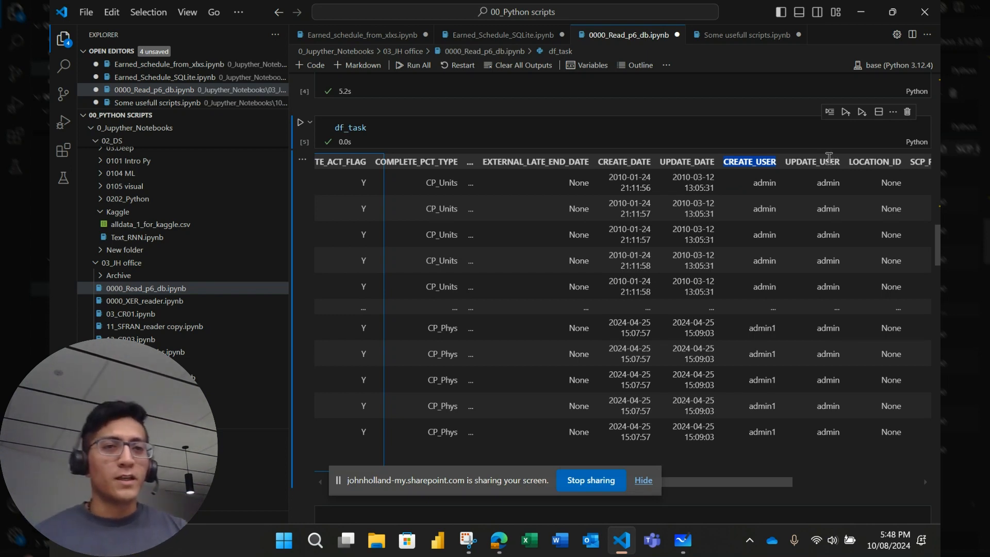
mouse_move(483, 158)
text(.)
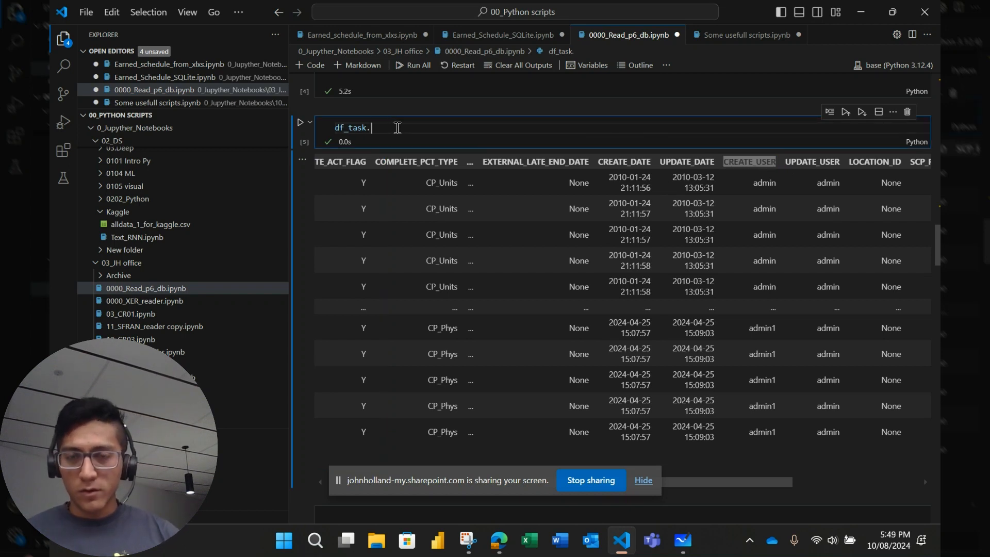
Step: Complete the cell as df_task.columns.tolist(), run it, and scroll the printed column list
text(columns)
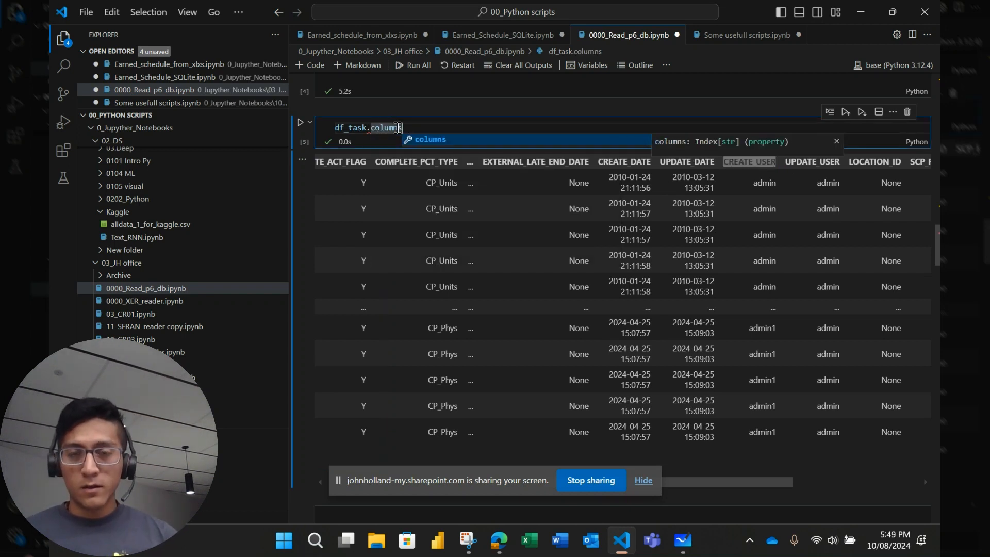
text(.tol)
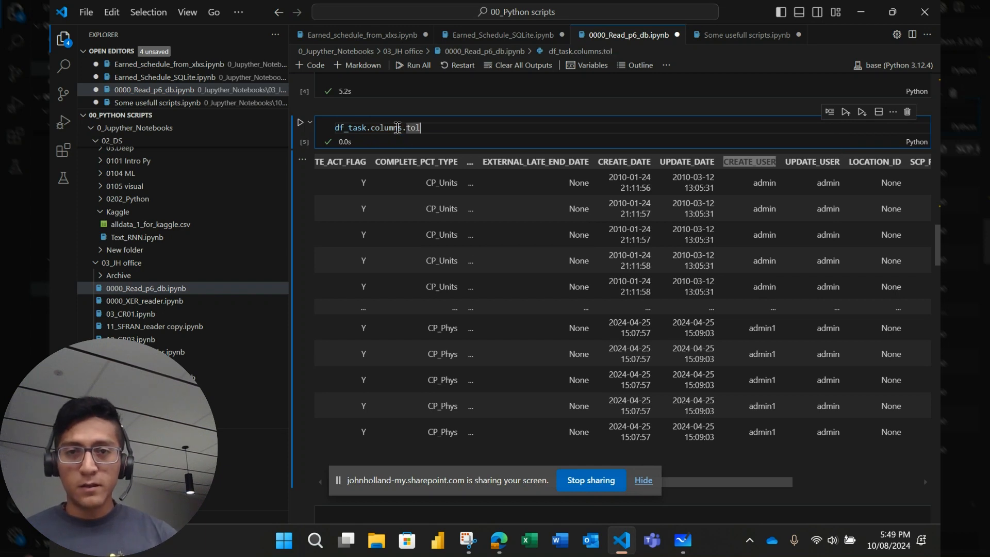
text(ist()
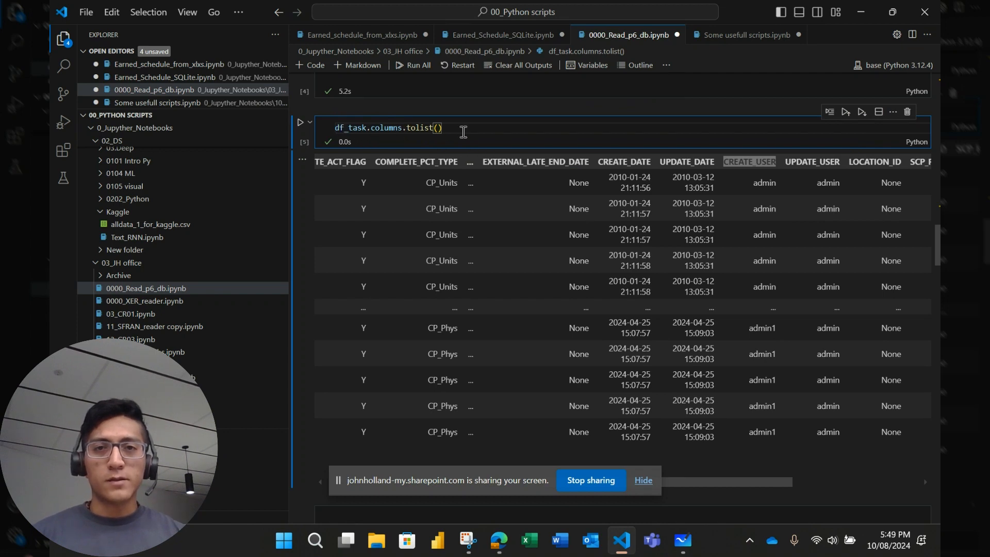
text("")
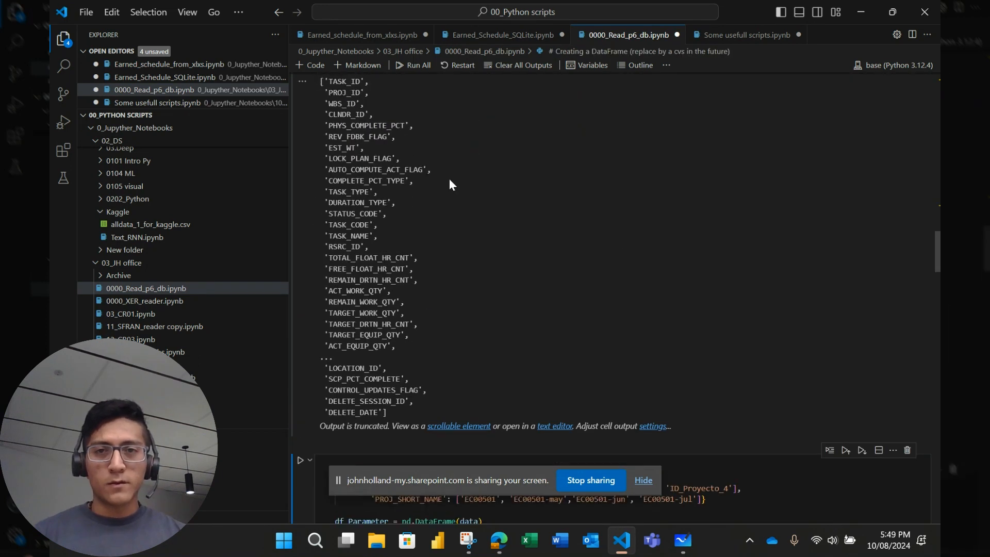
scroll(down, 3)
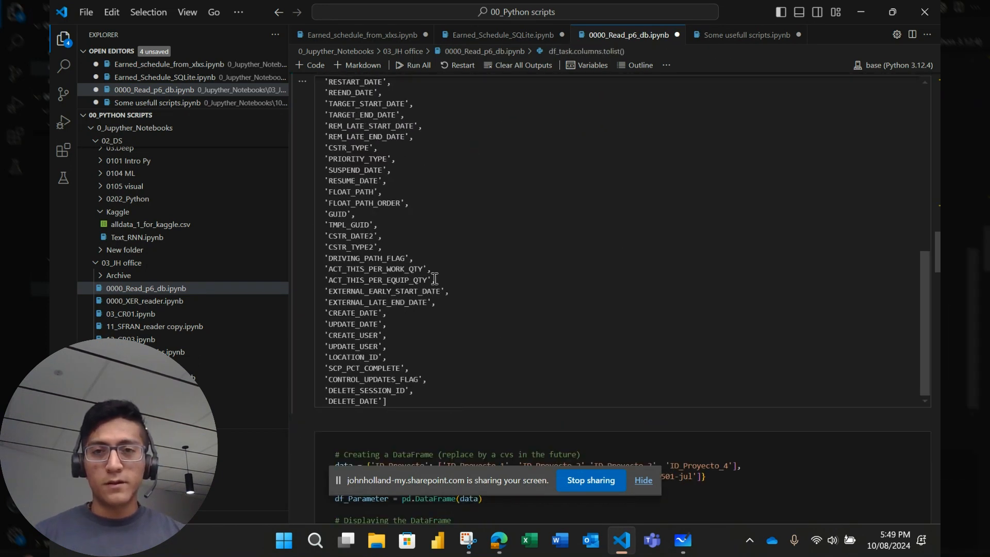
scroll(down, 3)
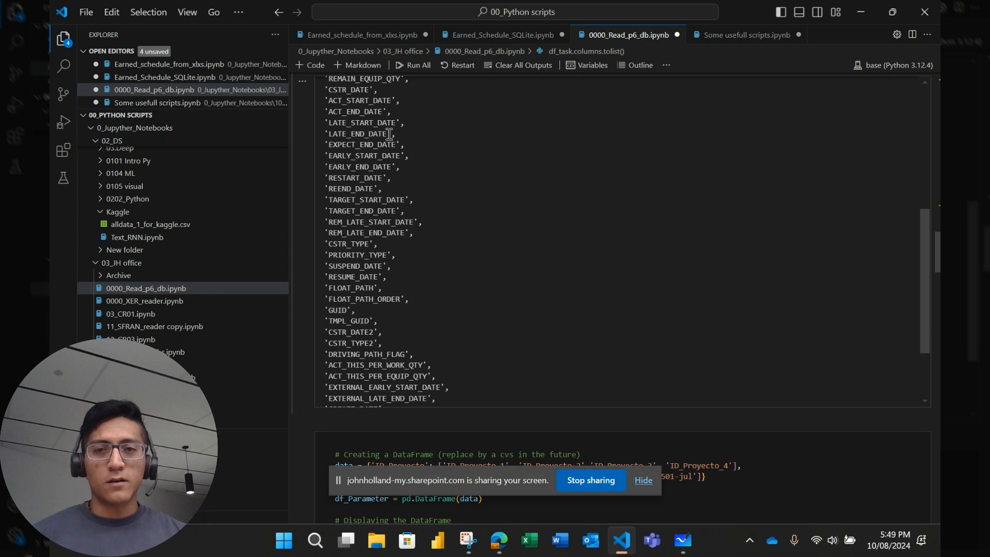
scroll(down, 3)
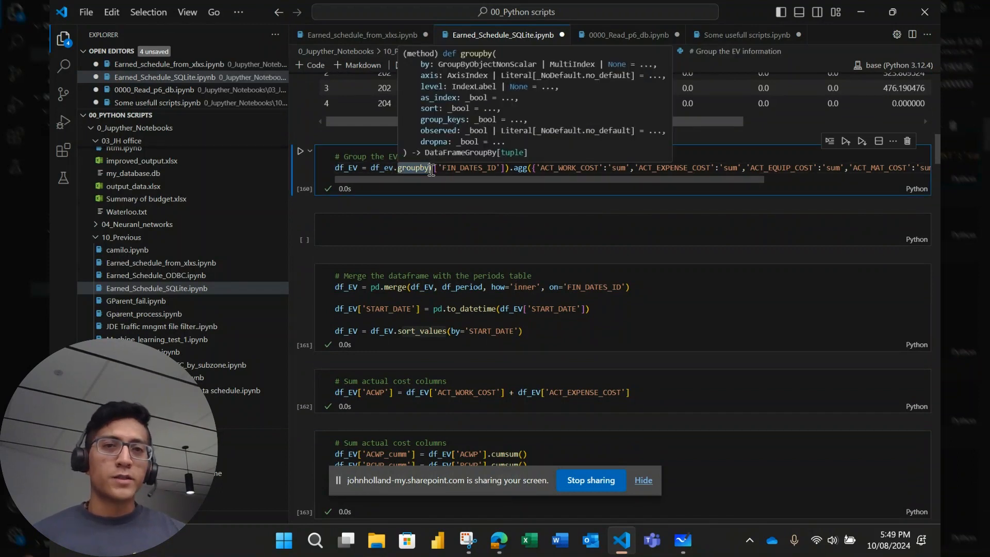
mouse_move(486, 172)
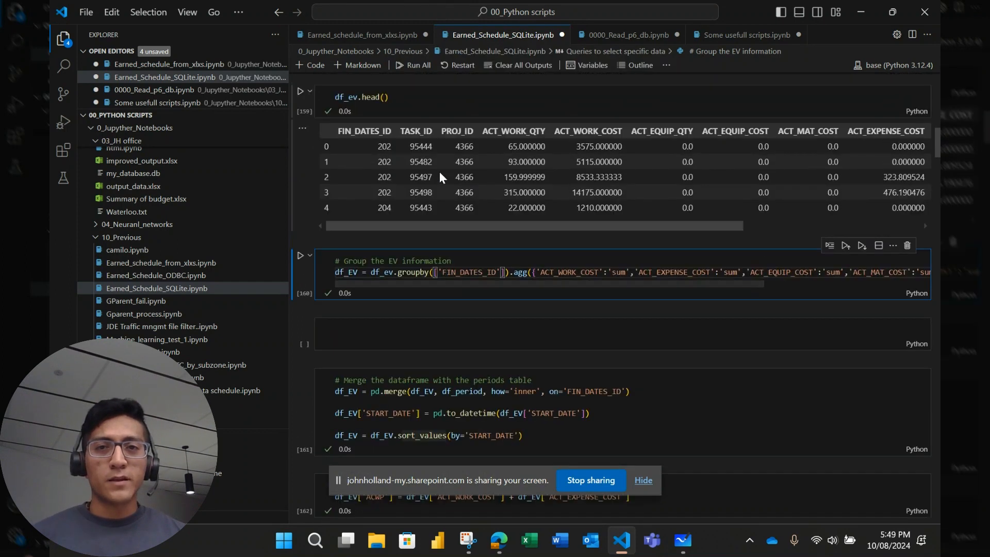
Step: Highlight FIN_DATES_ID and ACT_WORK_COST in the groupby/agg cell and scroll through the results
double_click(469, 272)
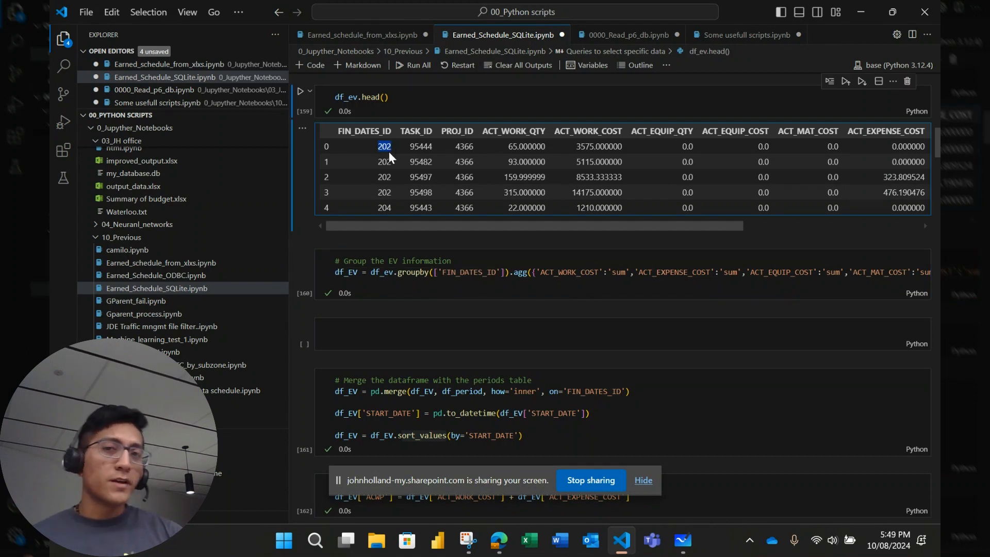
mouse_move(376, 210)
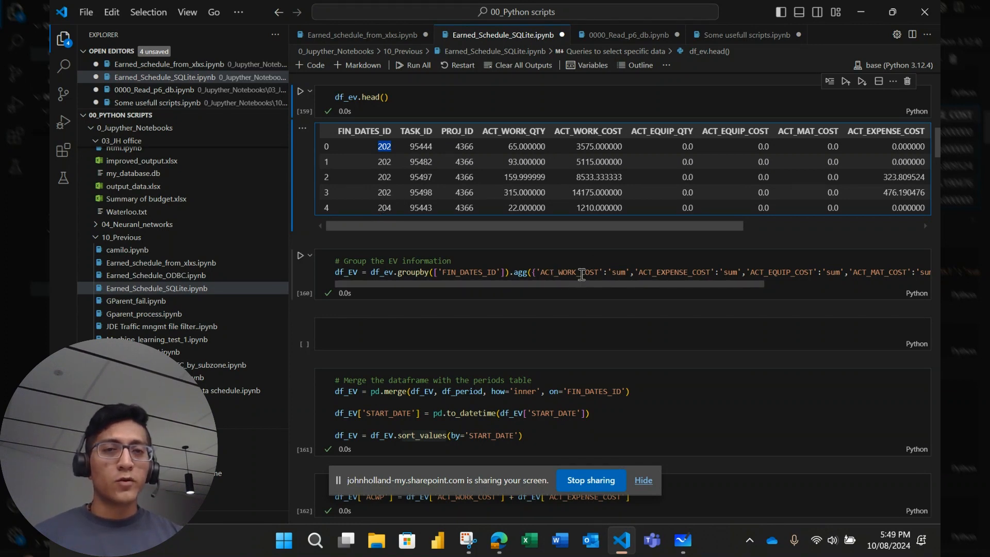
double_click(568, 272)
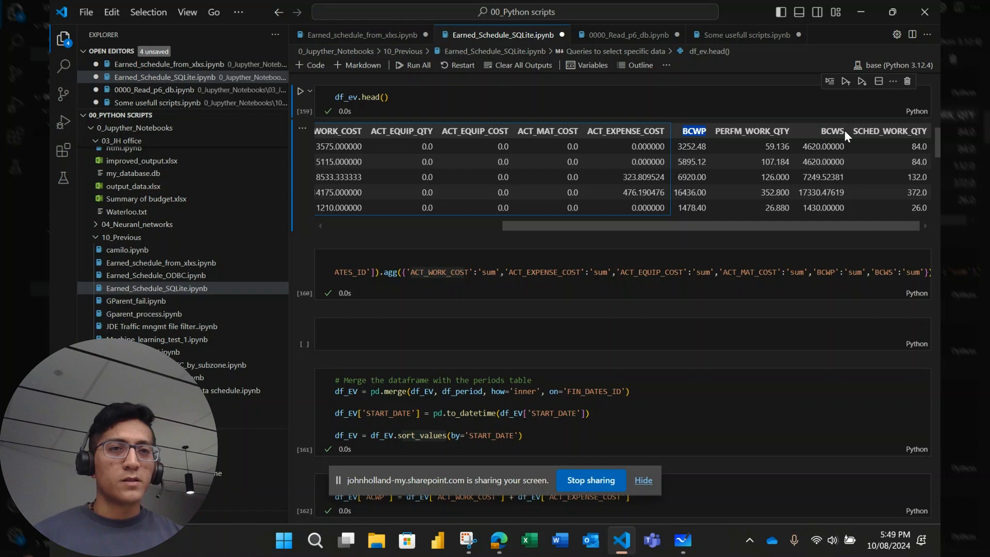
scroll(down, 3)
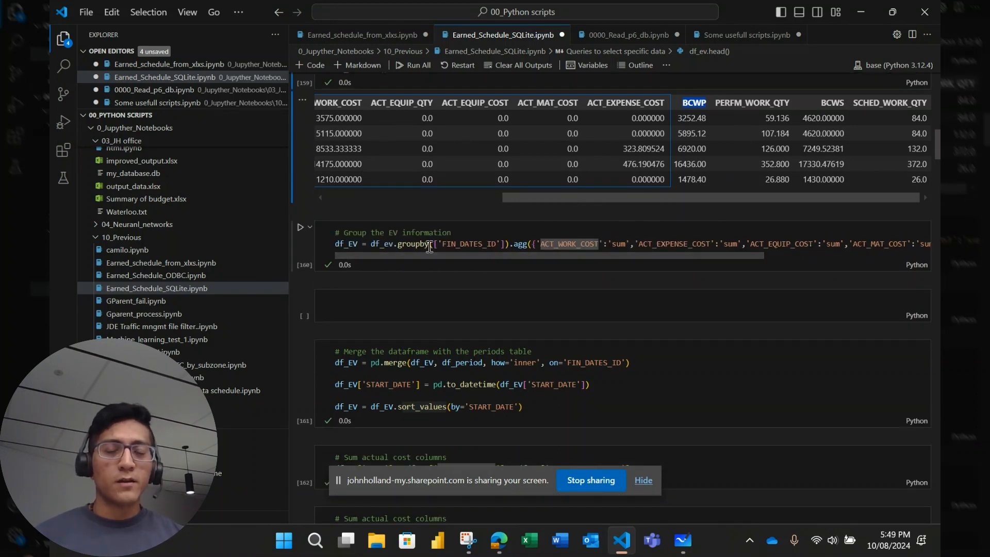
mouse_move(411, 244)
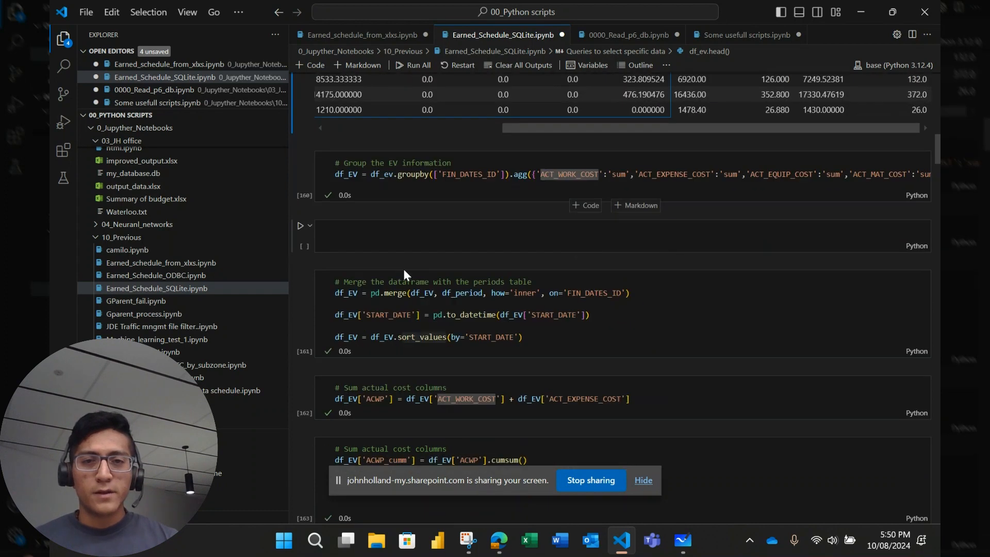
scroll(down, 3)
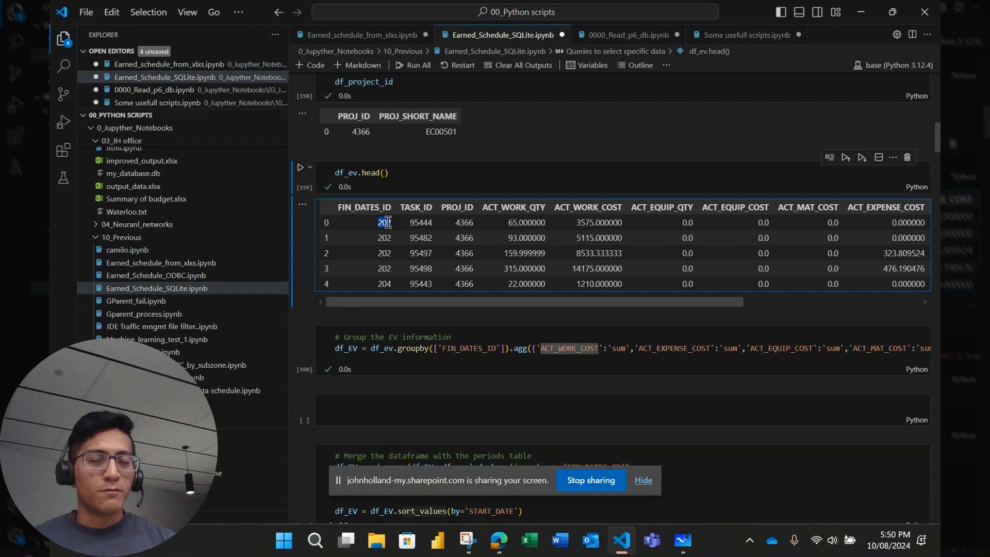
scroll(down, 3)
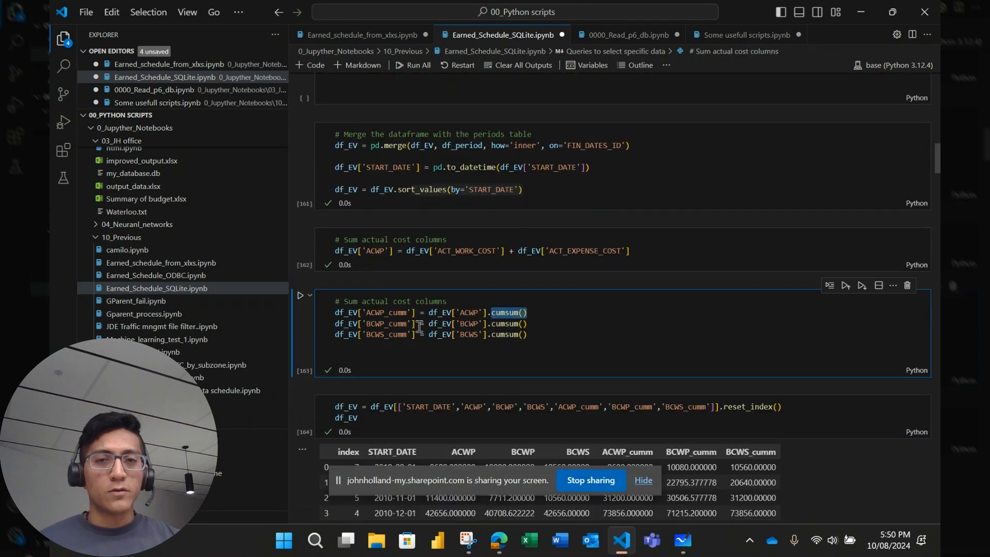
mouse_move(379, 323)
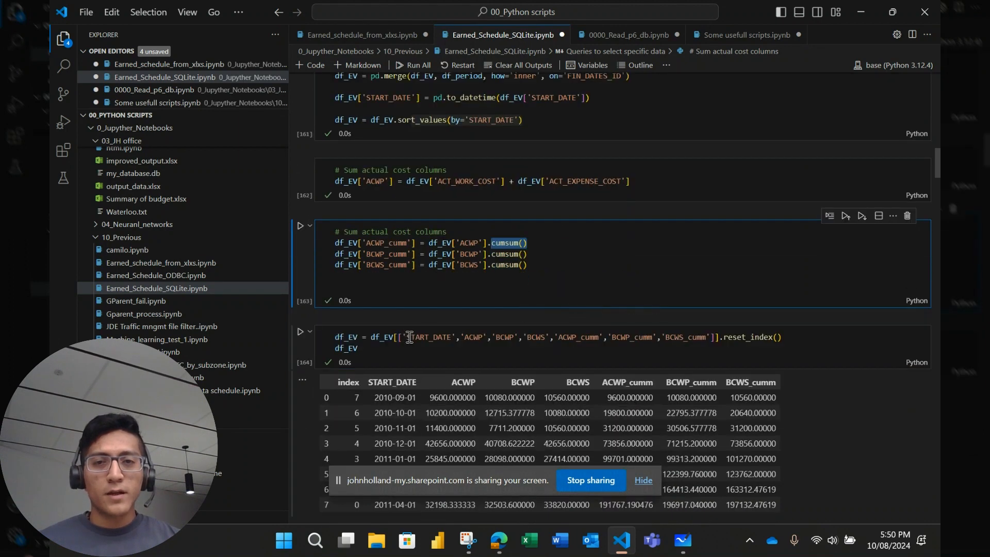
mouse_move(379, 338)
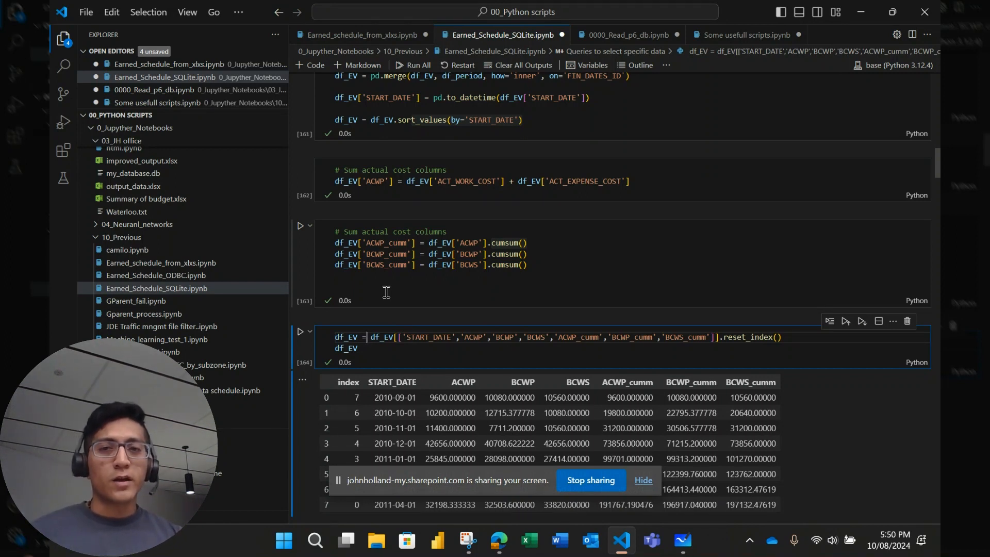
mouse_move(347, 337)
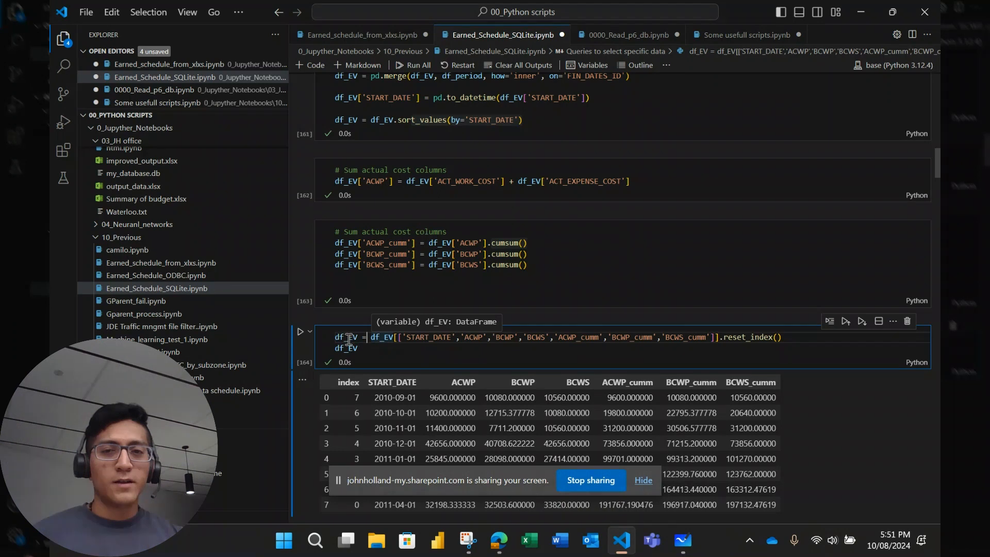
Step: Highlight df_EV in the column-selection and reset_index cell
double_click(380, 337)
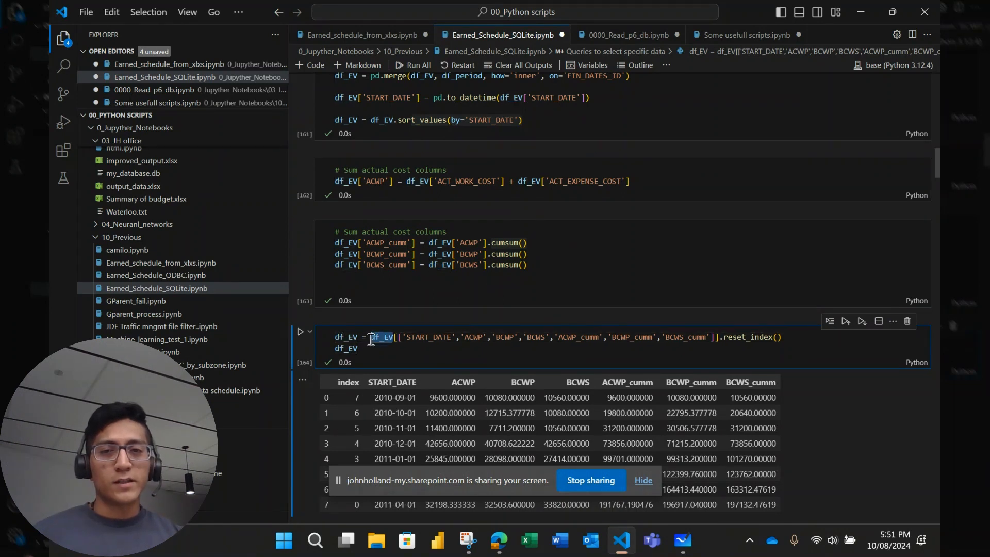
double_click(381, 337)
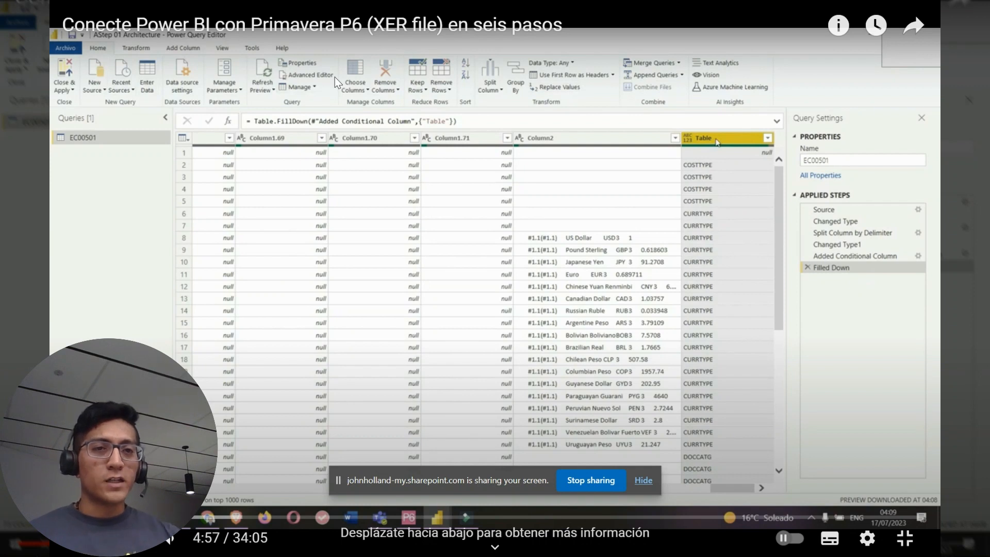
mouse_move(300, 101)
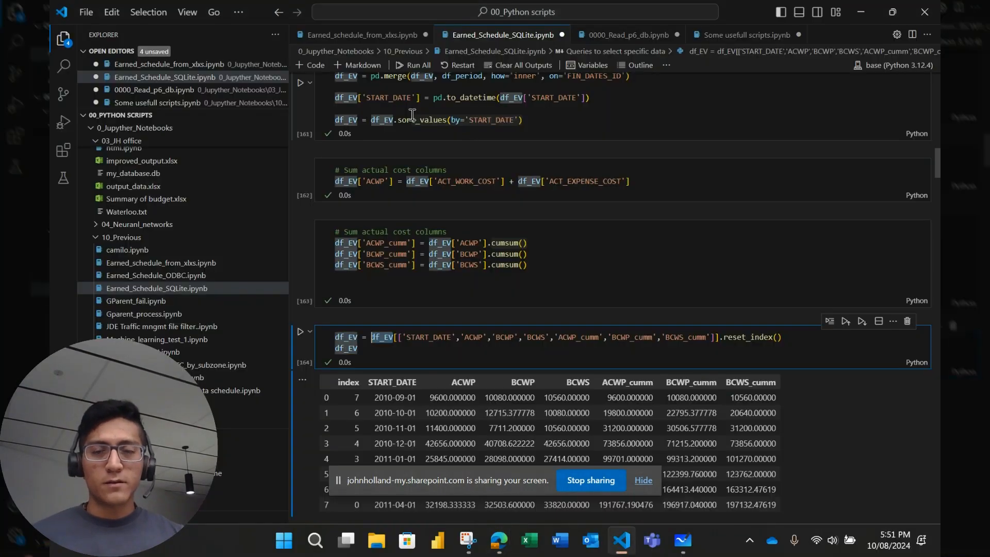
Step: Scroll to the df_EV[[...]].reset_index() cell and type df_EV on a new line
scroll(down, 3)
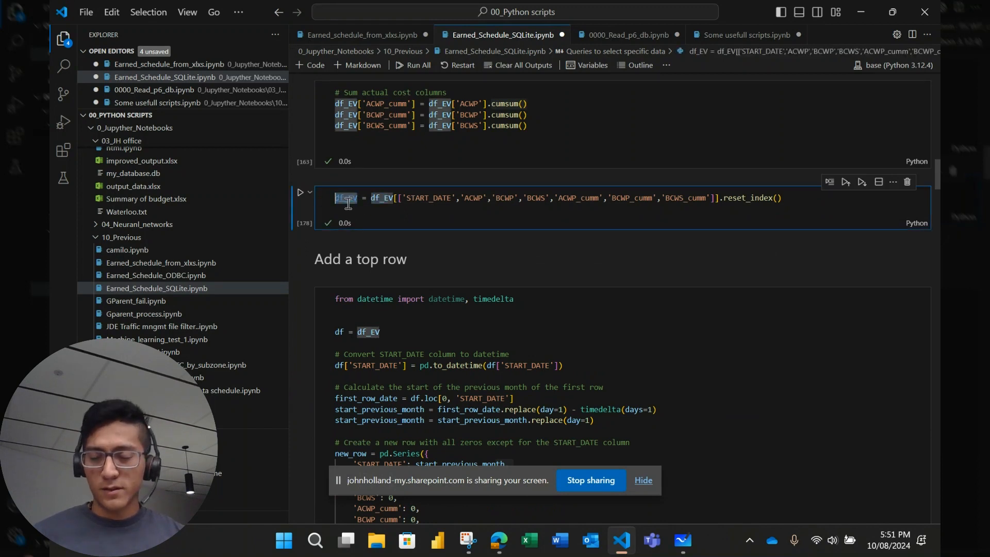
text(df_EV)
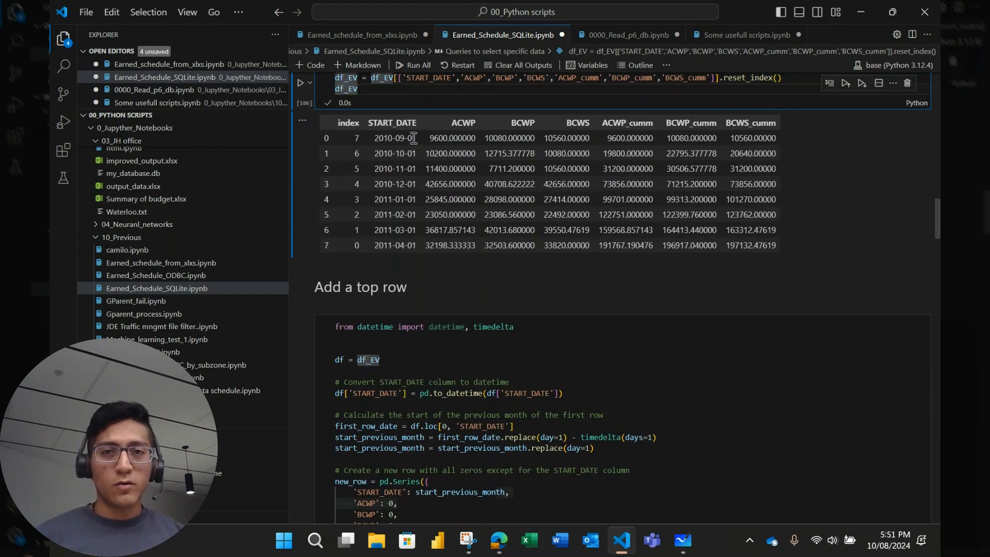
mouse_move(778, 131)
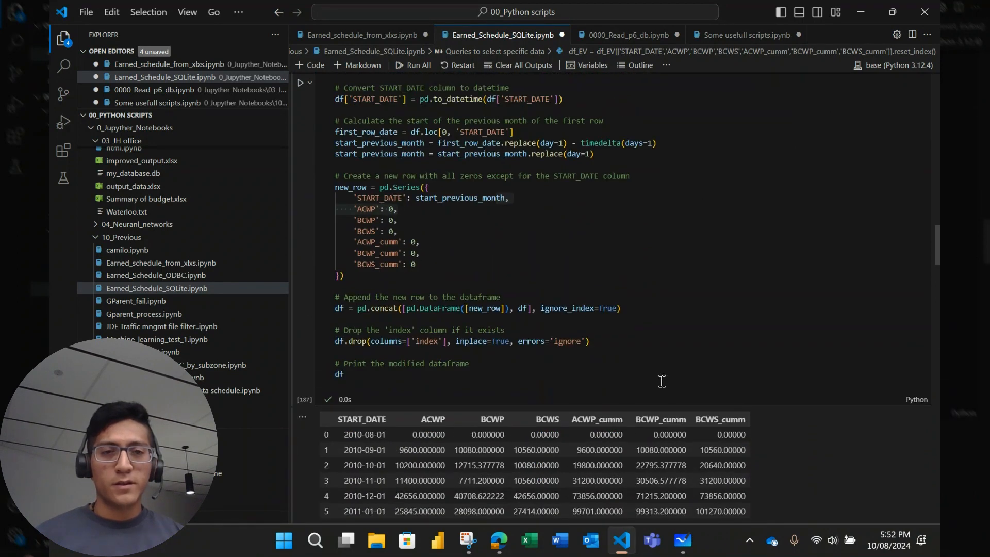
Step: Scroll through the nine-row table starting with the zero-valued 2010-08-01 row
scroll(down, 3)
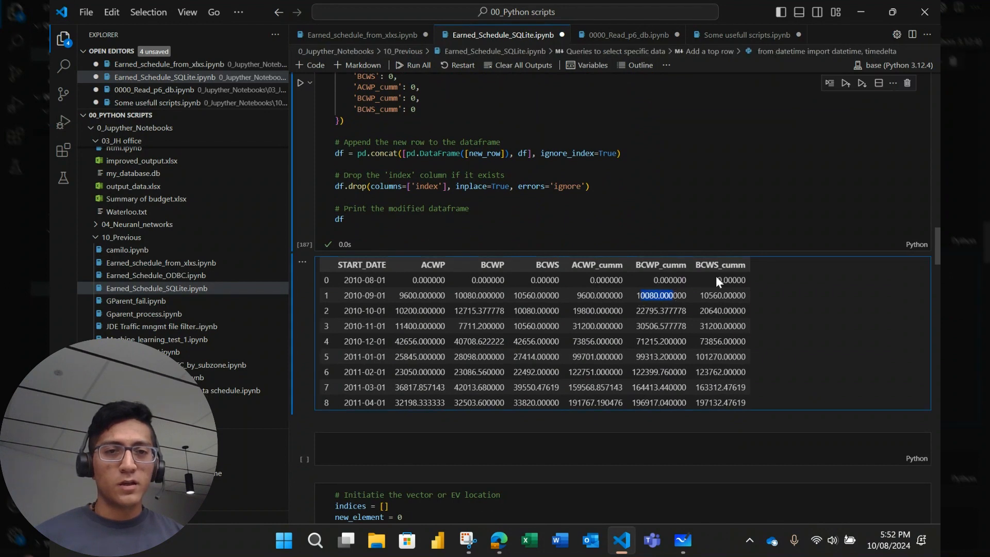
mouse_move(695, 306)
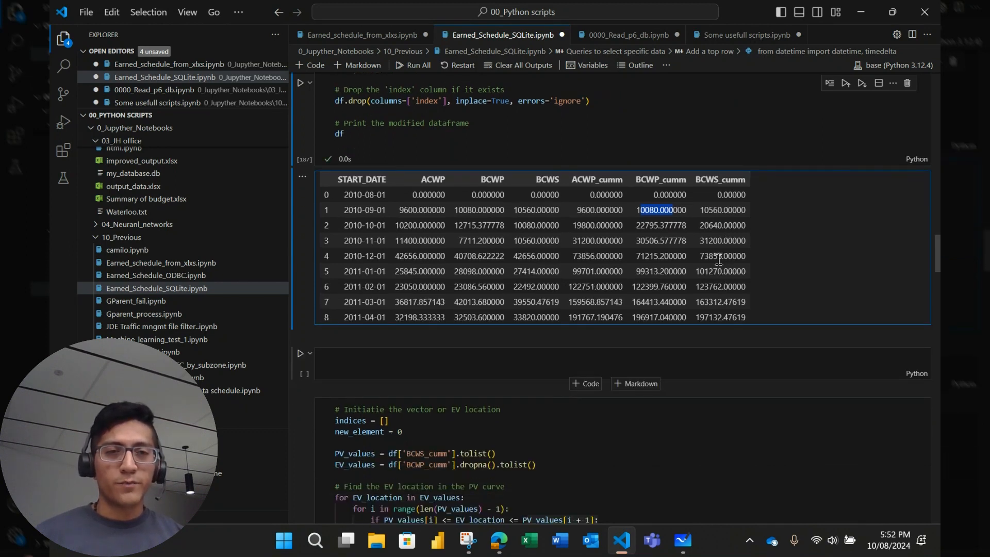
scroll(down, 3)
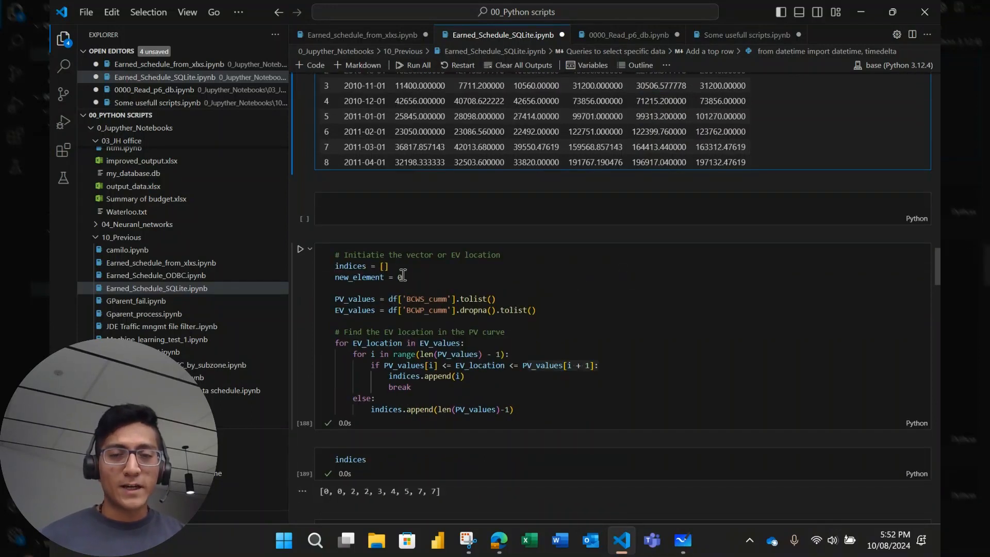
mouse_move(591, 537)
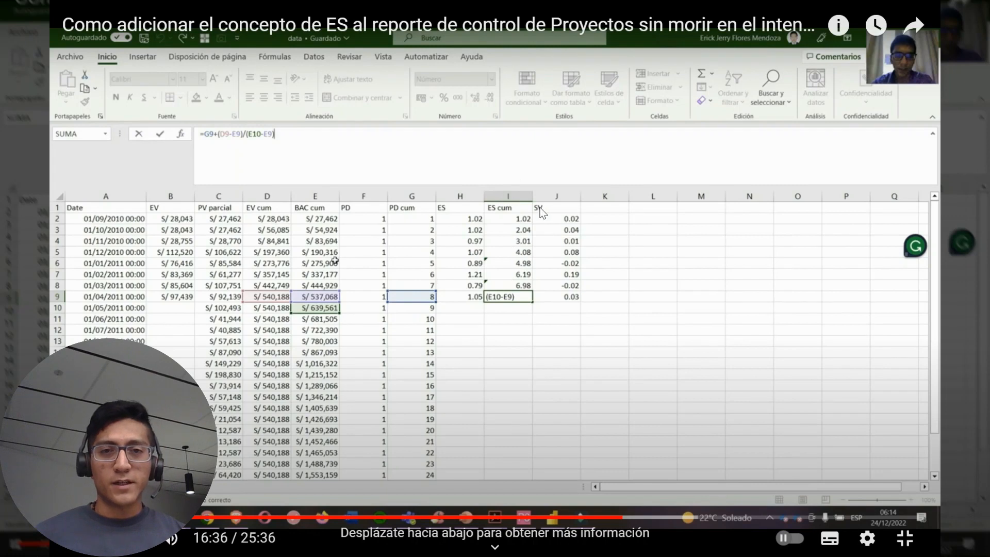
mouse_move(473, 219)
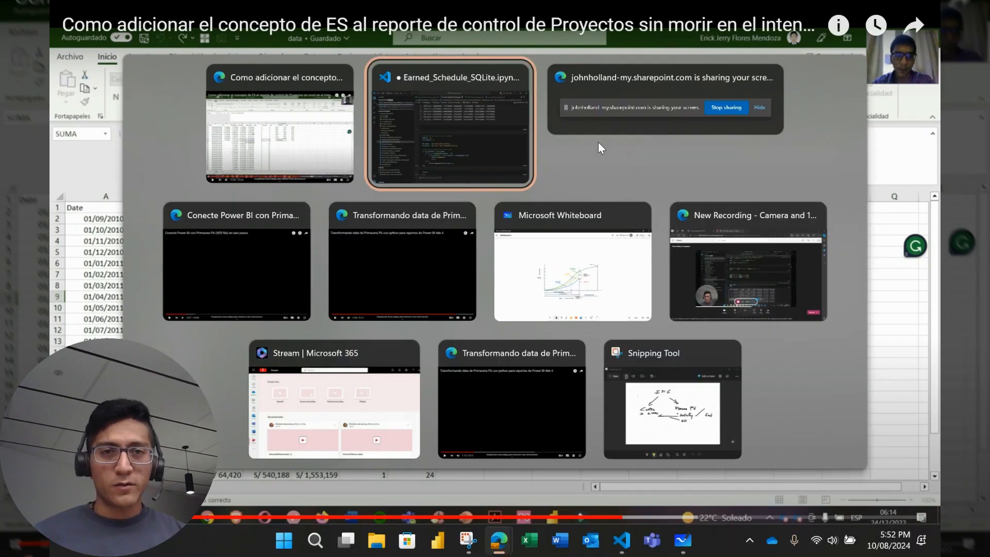
Step: Return to the Earned_Schedule_SQLite notebook and scroll to the EV location loop
click(450, 123)
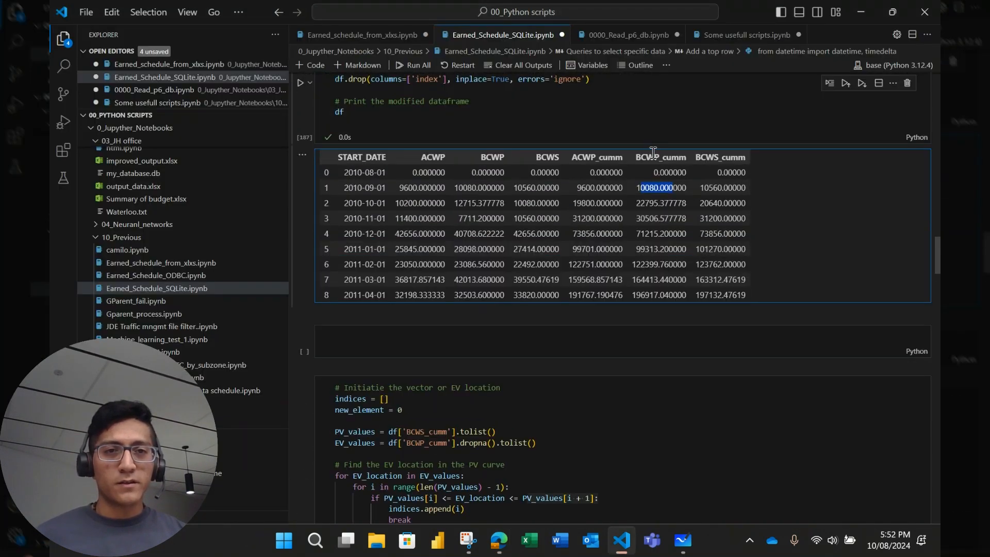
scroll(down, 3)
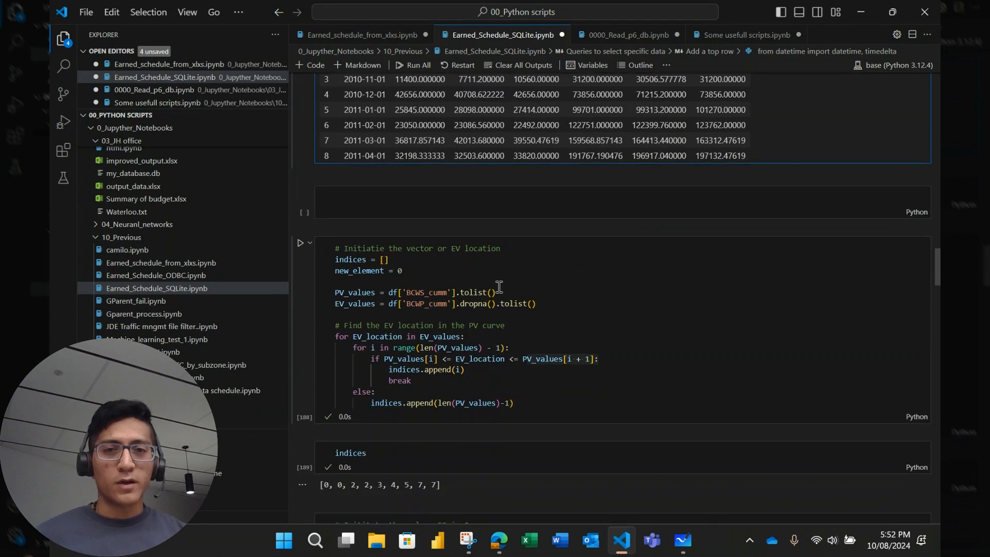
mouse_move(472, 292)
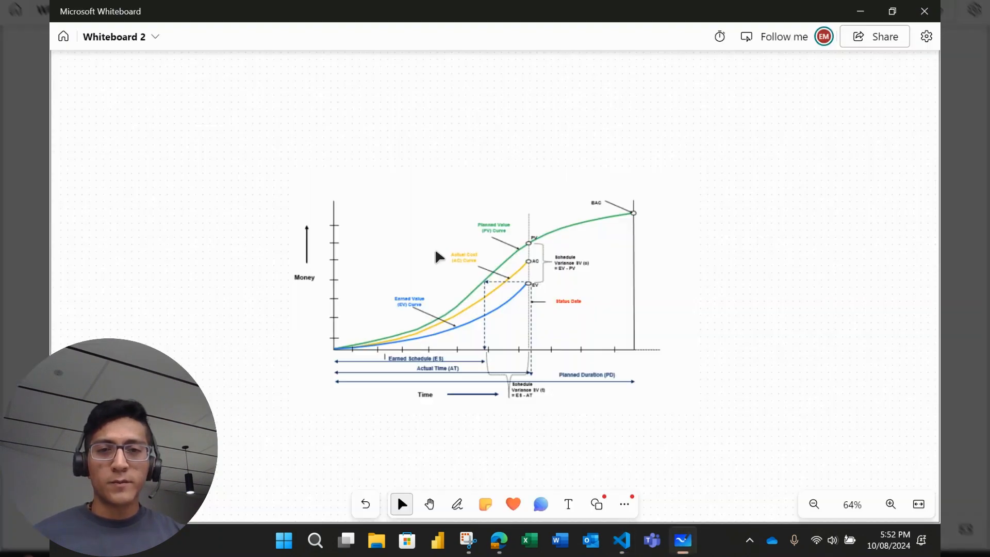
Step: Select the EVM diagram of PV, AC and EV curves in Whiteboard, then head back to the notebook
click(485, 286)
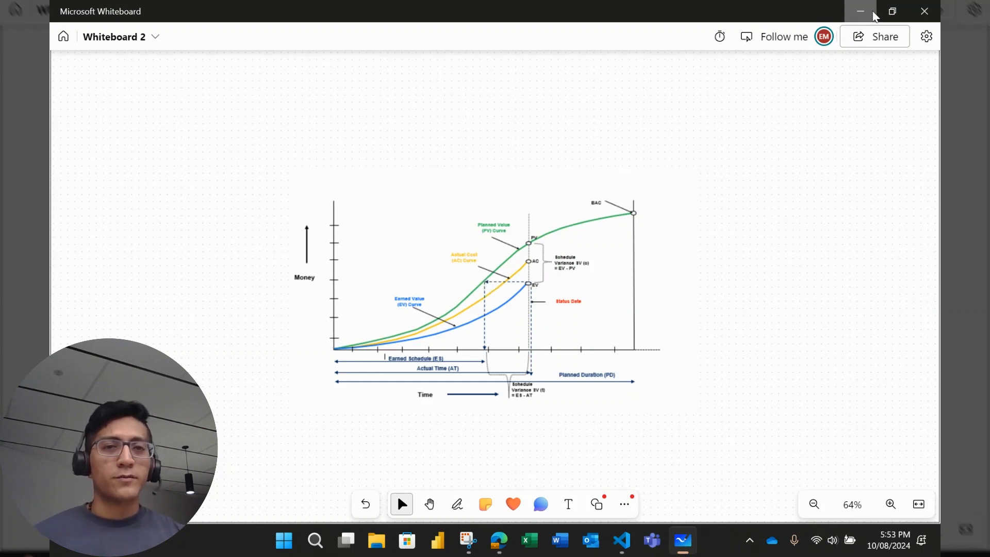
click(565, 272)
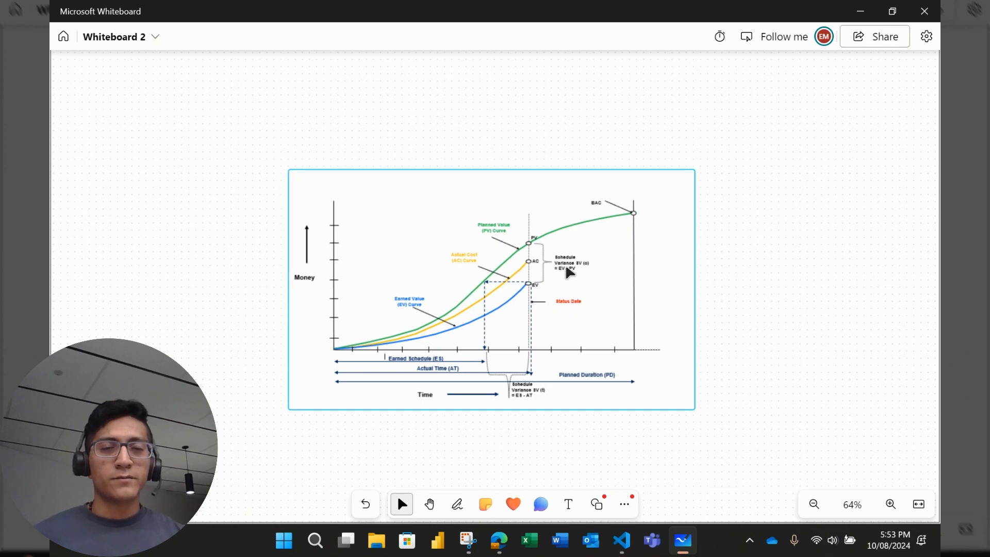
click(620, 539)
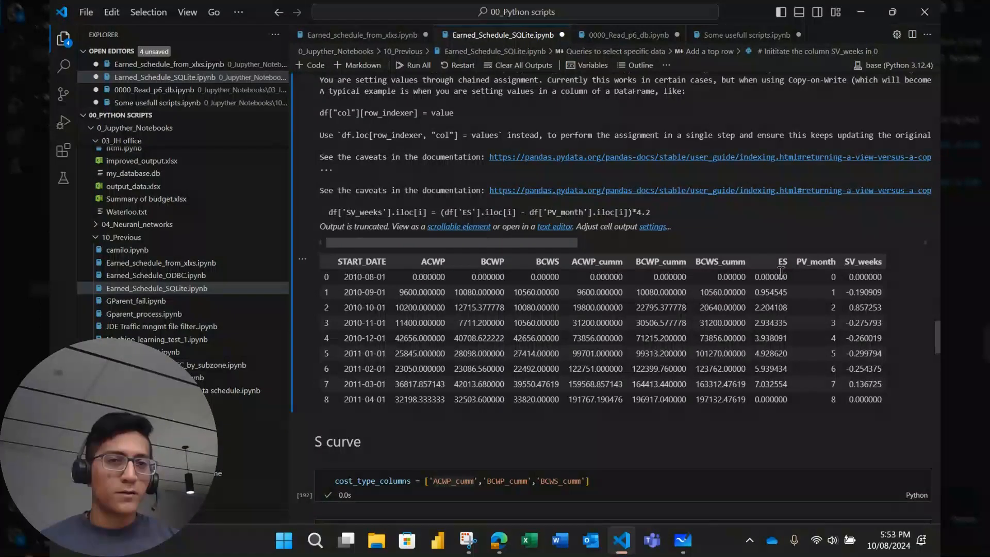
Step: Scroll past the nine-row table with ES, PV_month and SV_weeks columns to the S curve section
scroll(down, 3)
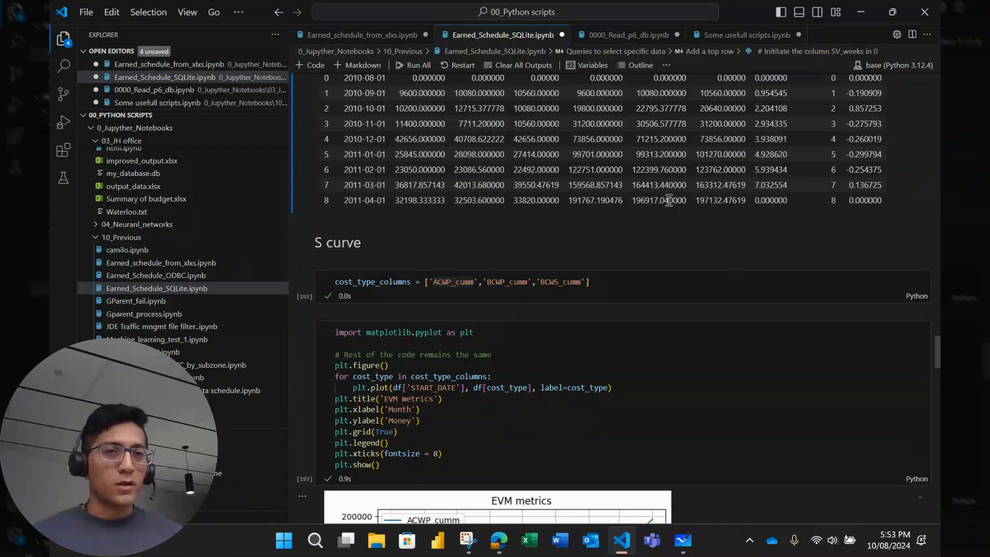
scroll(down, 3)
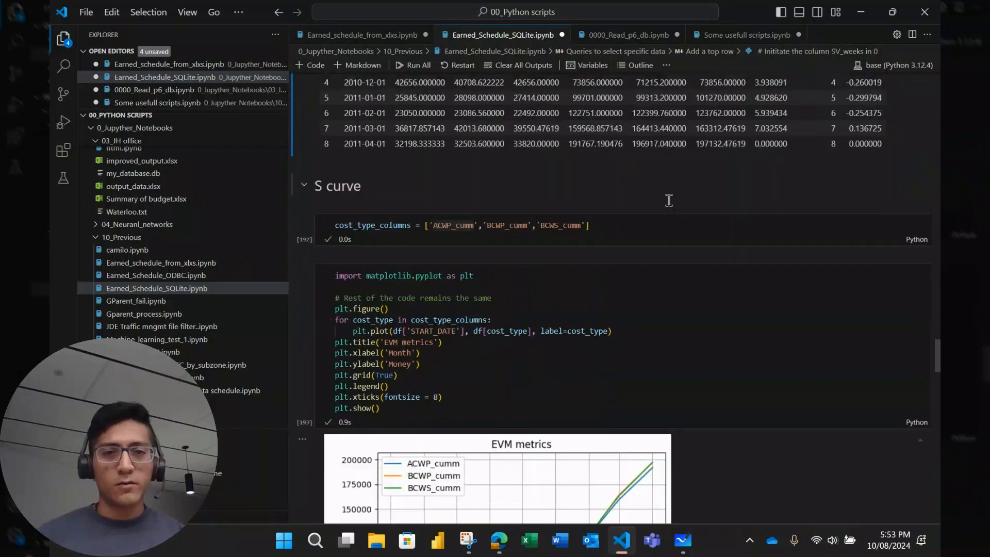
Step: Scroll to the cumulative ACWP/BCWP/BCWS S-curve and the PV_month versus ES chart
scroll(down, 3)
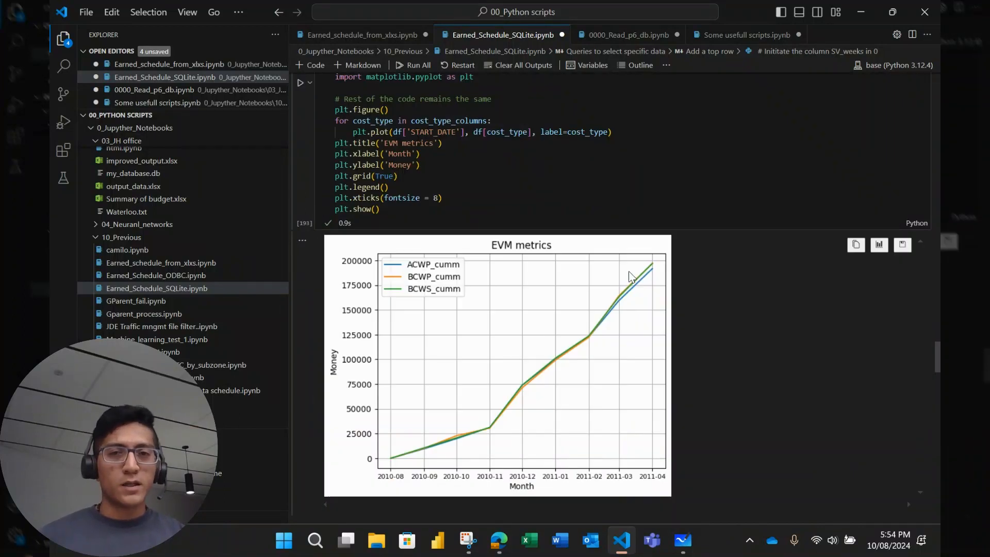
mouse_move(433, 289)
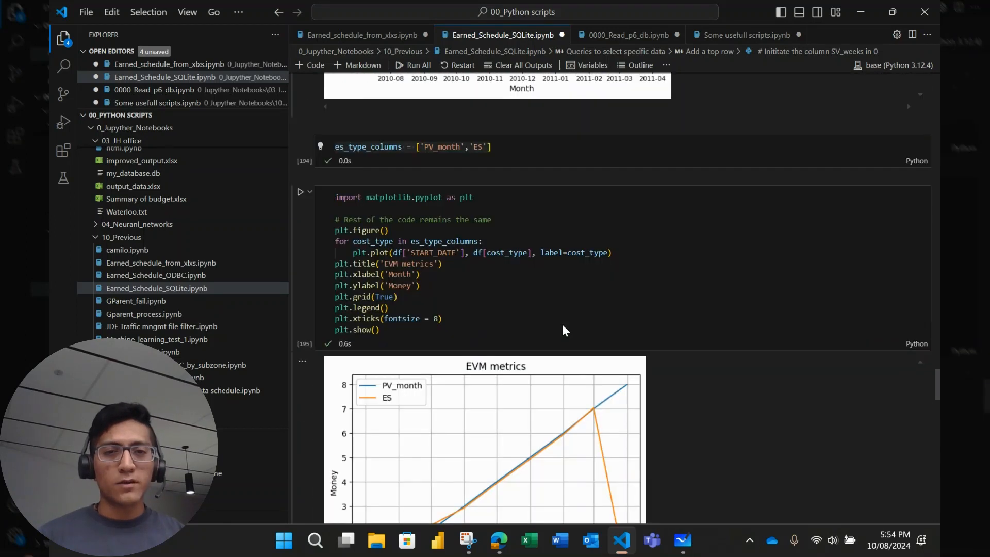
scroll(down, 3)
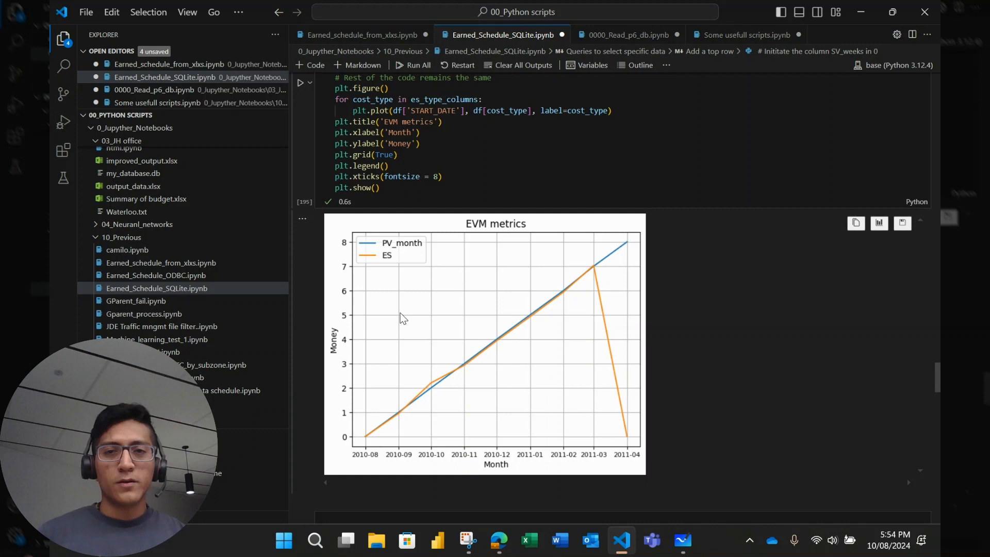
mouse_move(554, 376)
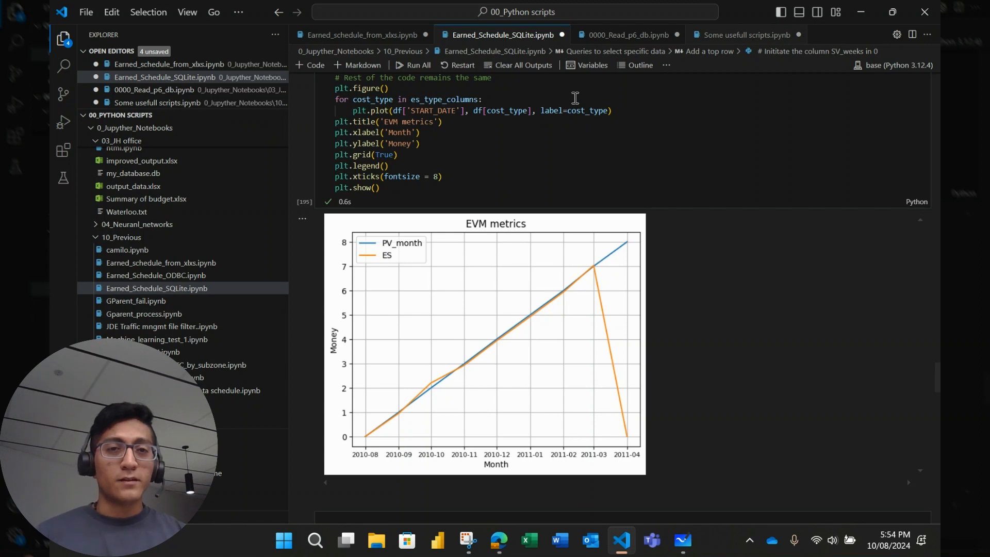
Step: Switch to the Some usefull scripts.ipynb tab showing the baseline versus actual Gantt chart
click(745, 35)
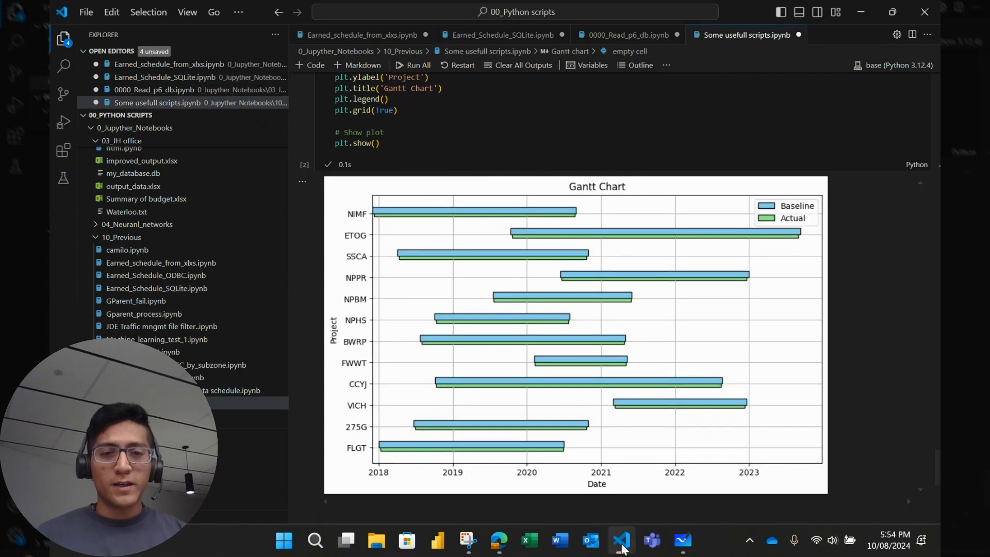
mouse_move(620, 540)
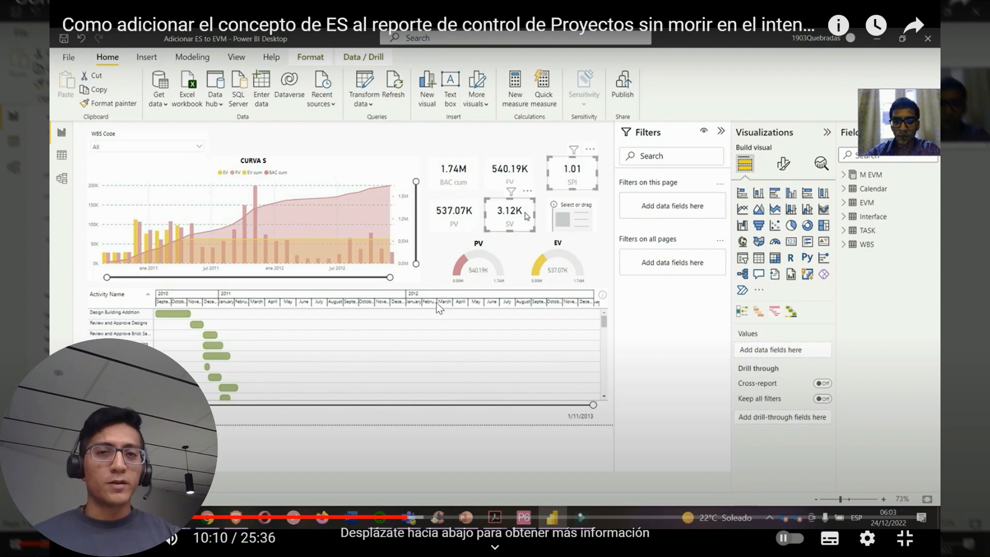
mouse_move(429, 309)
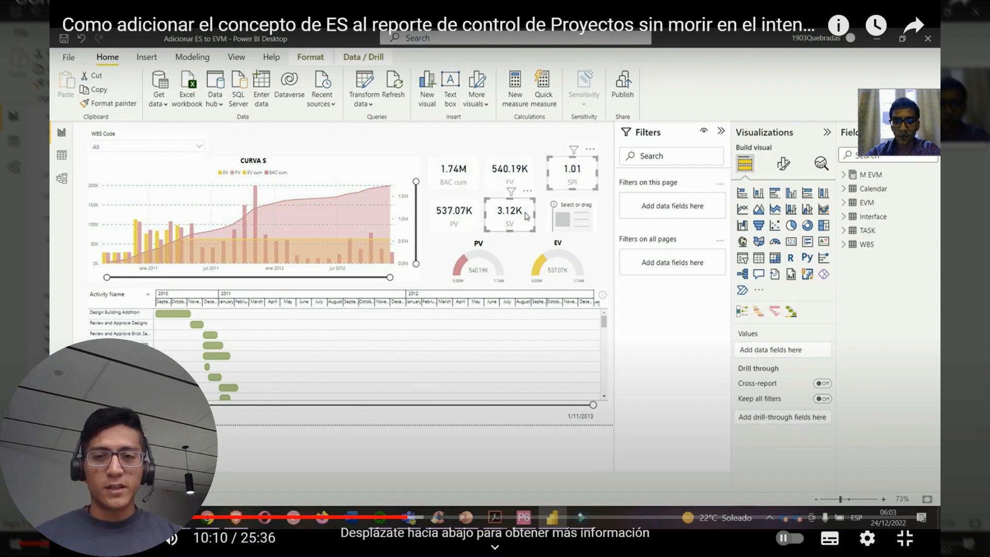
mouse_move(543, 394)
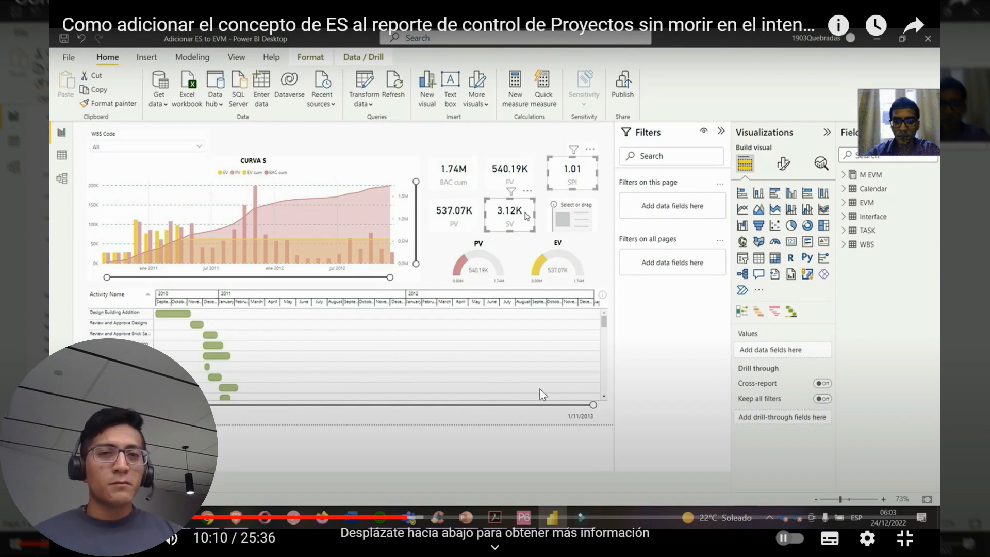
mouse_move(554, 381)
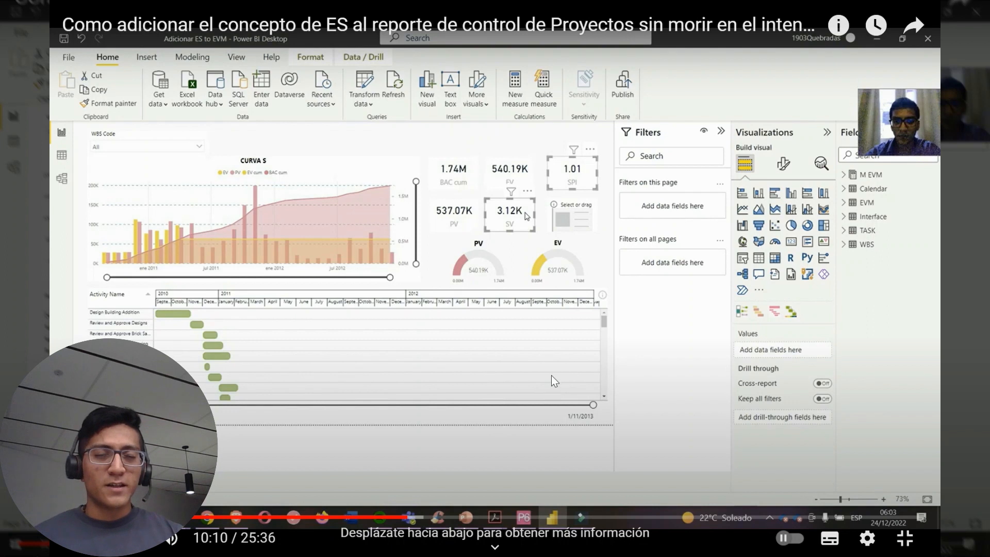
mouse_move(592, 304)
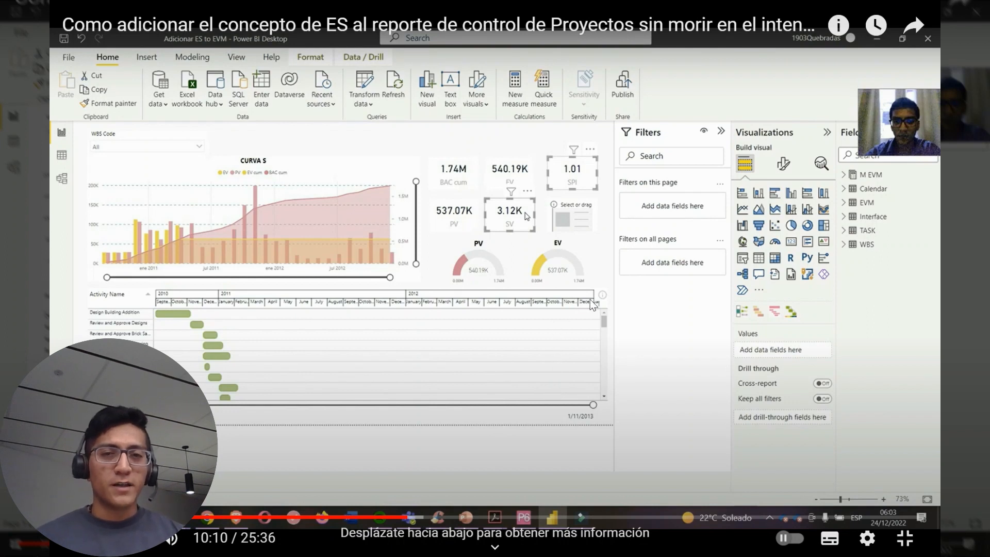
mouse_move(530, 434)
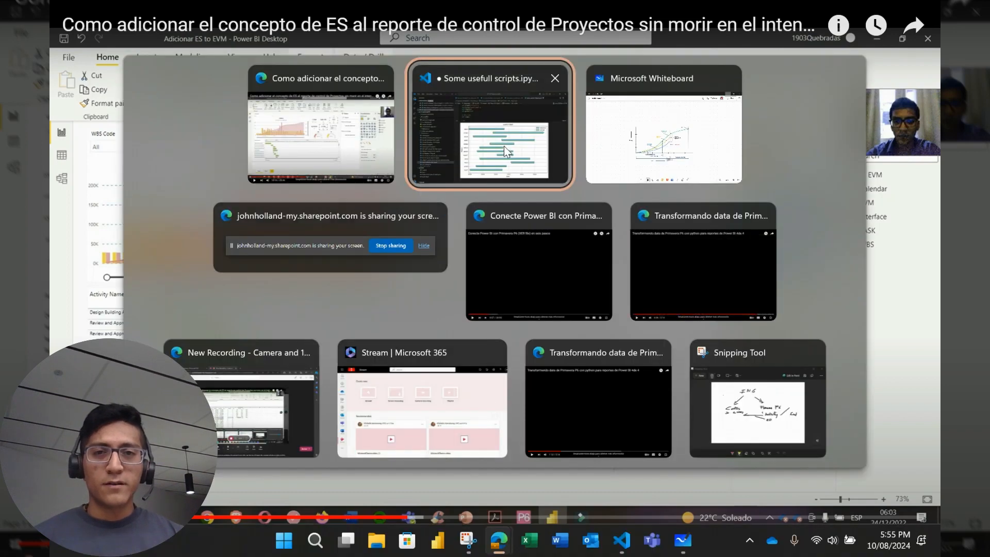
Step: Scroll through the Gantt chart cell, then return to Earned_Schedule_SQLite.ipynb's PV_month versus ES chart
click(489, 123)
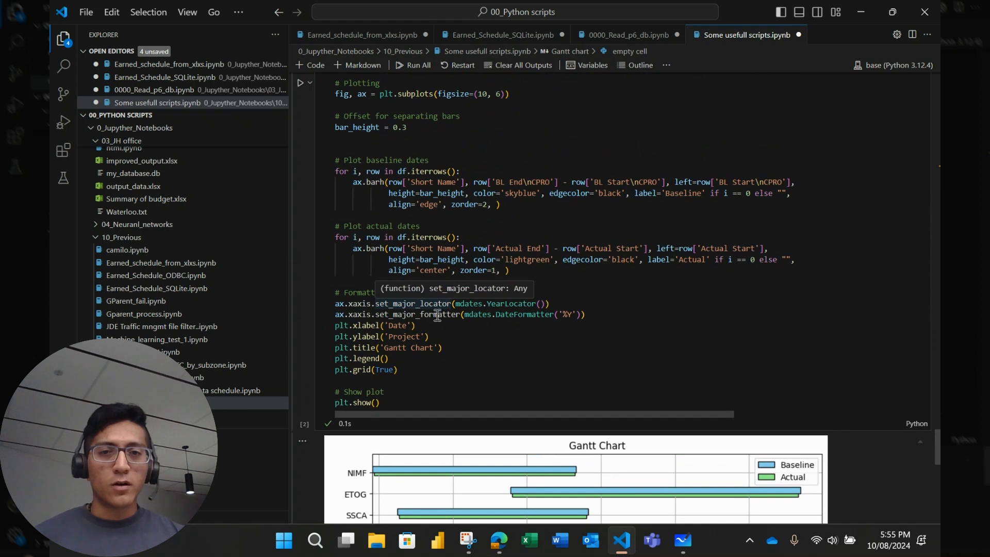
scroll(down, 3)
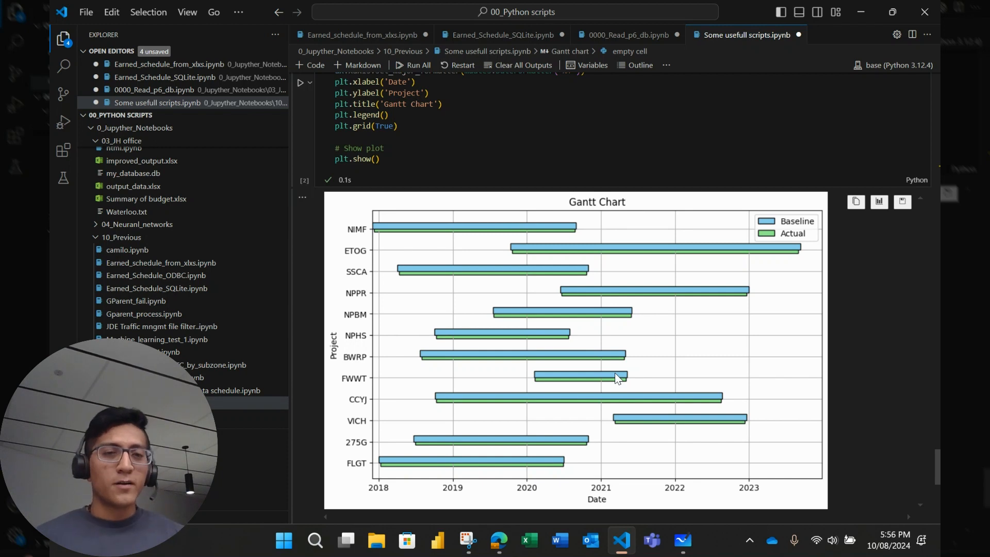
mouse_move(667, 272)
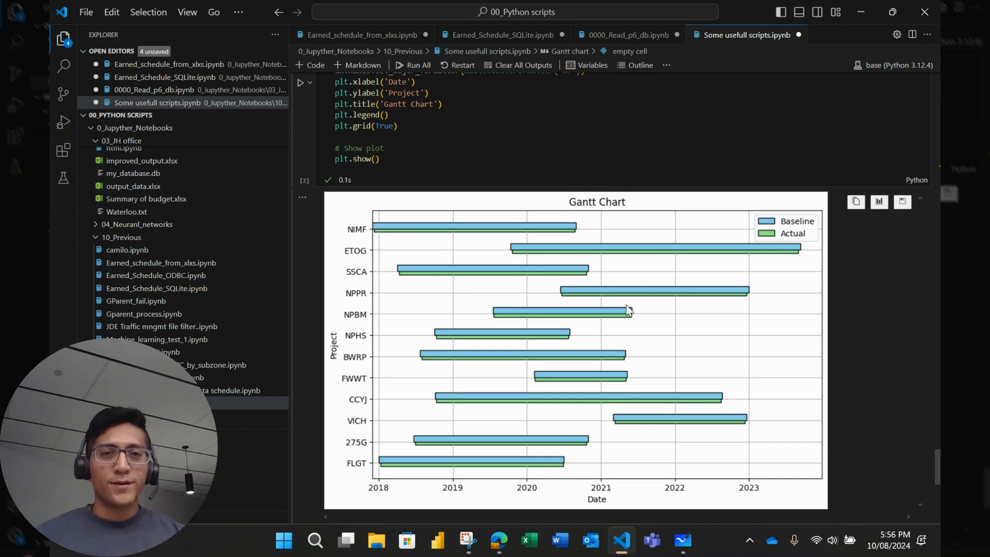
scroll(down, 3)
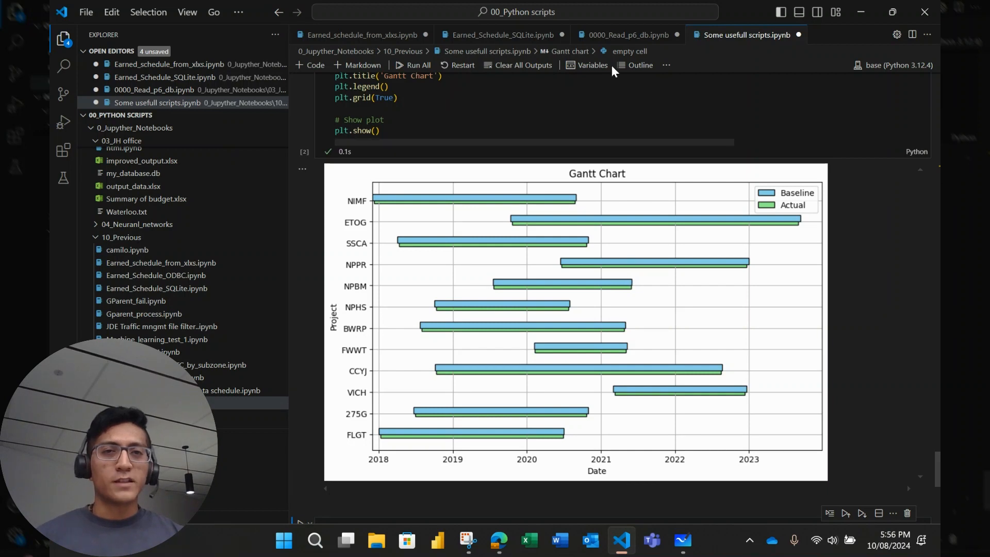
click(494, 34)
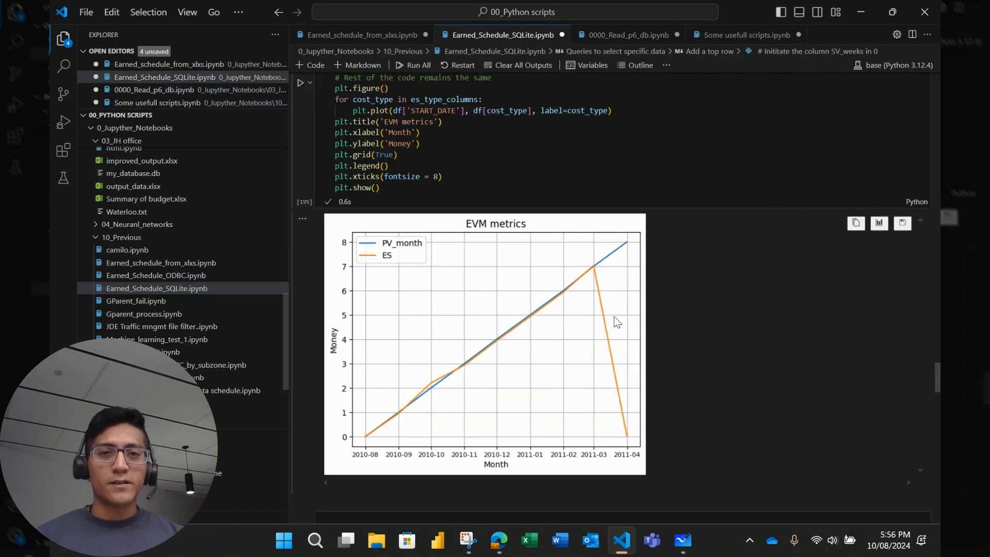
mouse_move(596, 395)
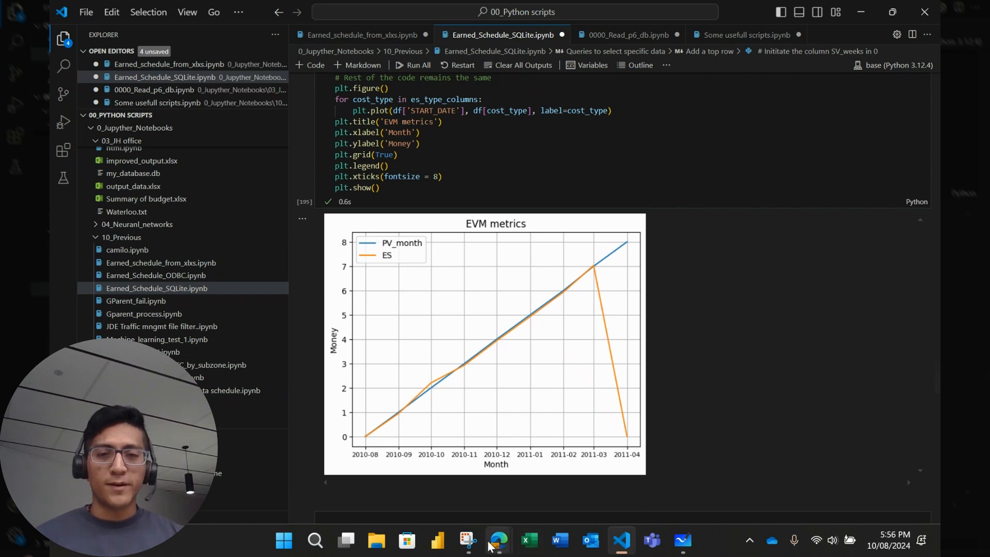
mouse_move(739, 398)
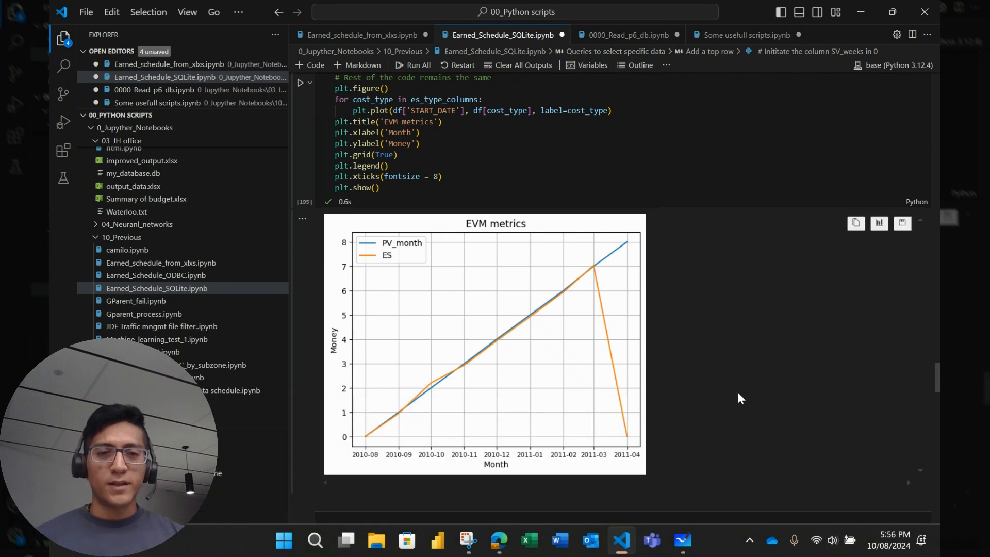